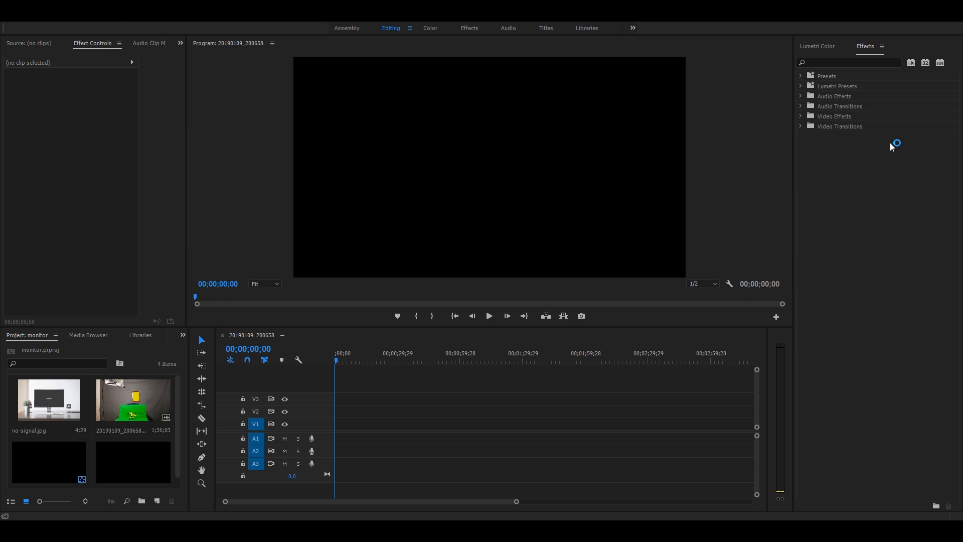
pyautogui.moveTo(891, 146)
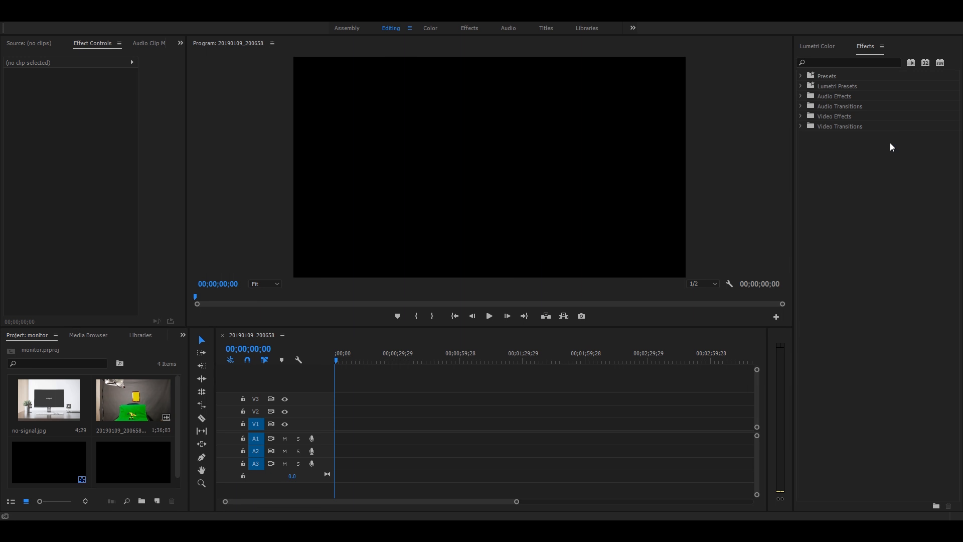
pyautogui.moveTo(892, 145)
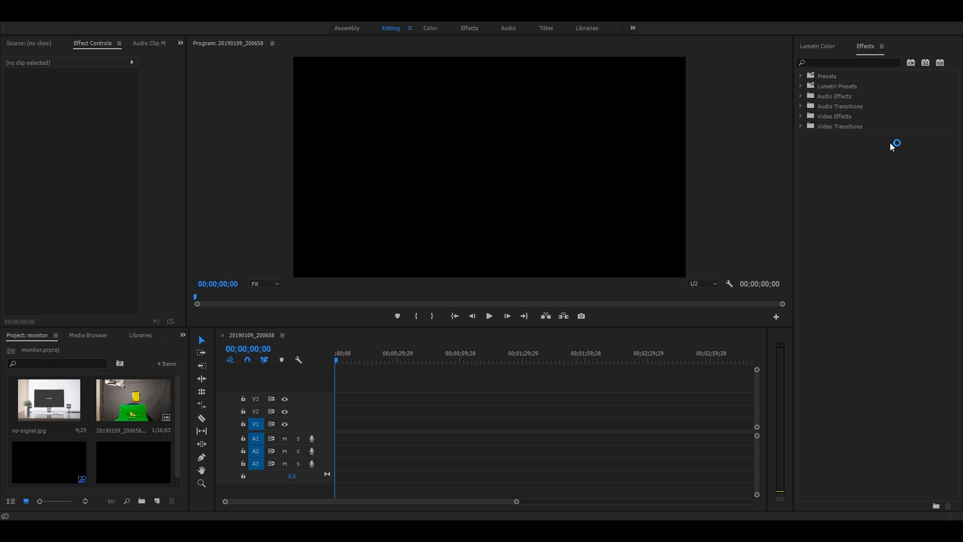
pyautogui.moveTo(891, 147)
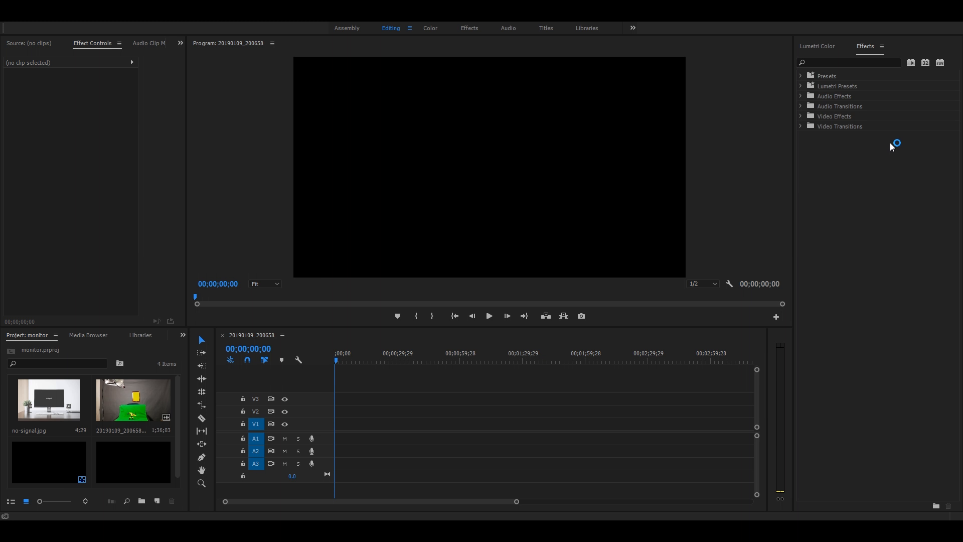
pyautogui.moveTo(892, 146)
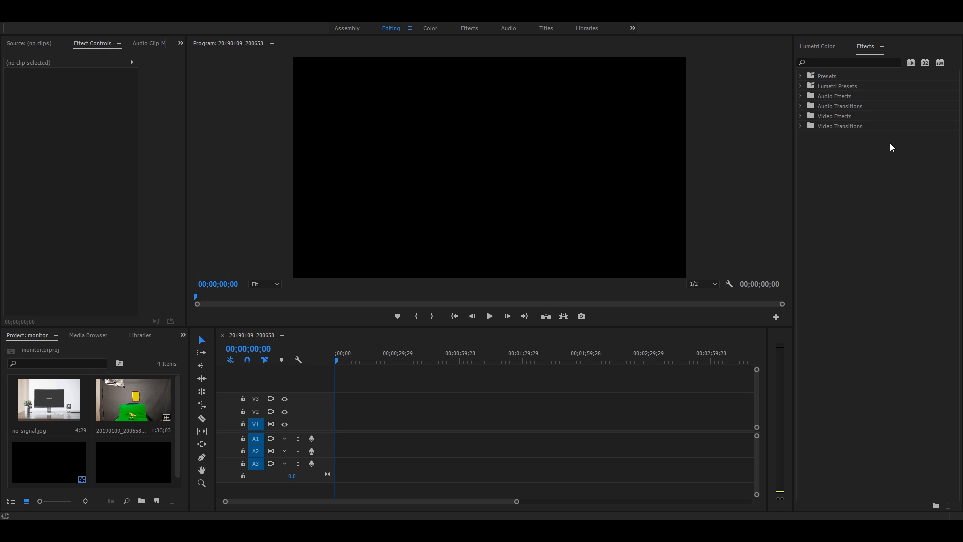
pyautogui.moveTo(200, 496)
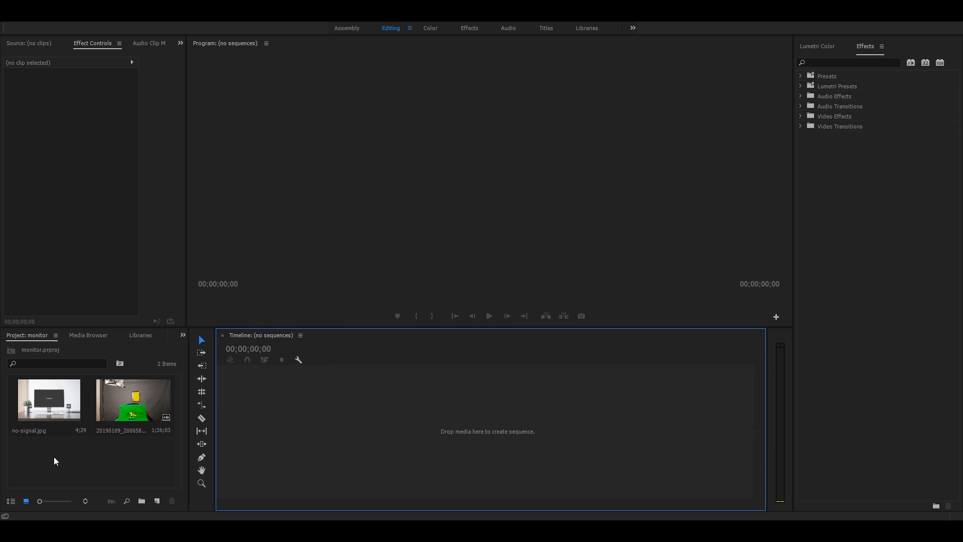
pyautogui.moveTo(132, 394)
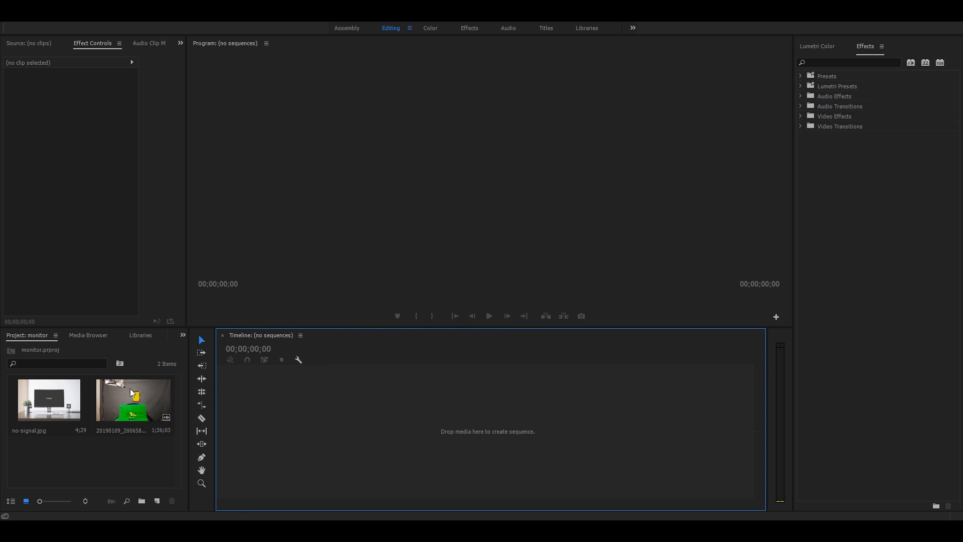
pyautogui.moveTo(131, 399)
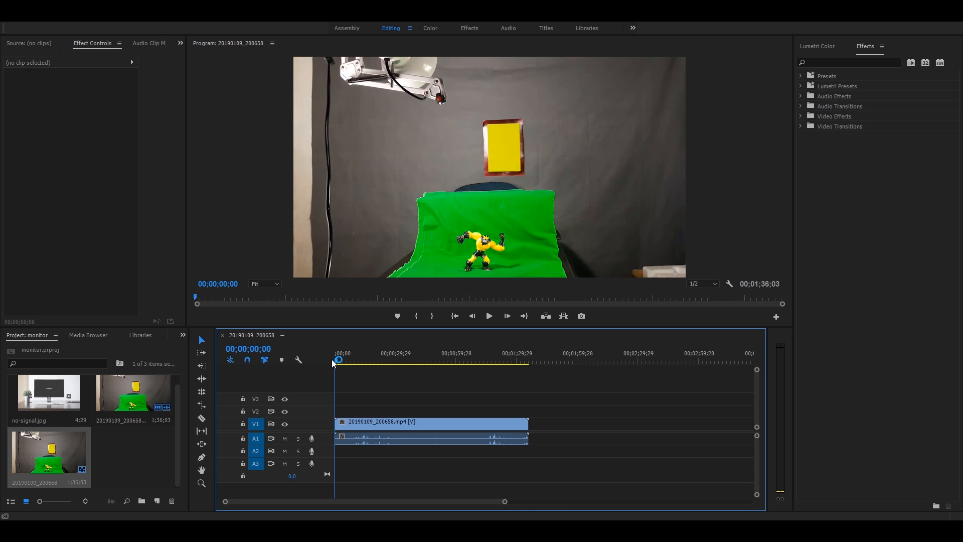
# Scrub the playhead to the frame where the boy starts lifting the toy.
pyautogui.click(426, 359)
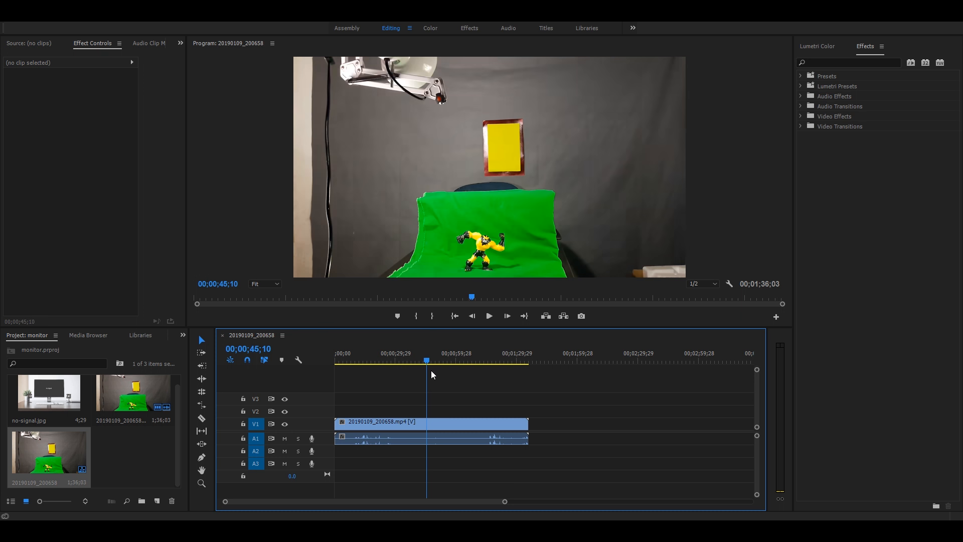
pyautogui.click(465, 361)
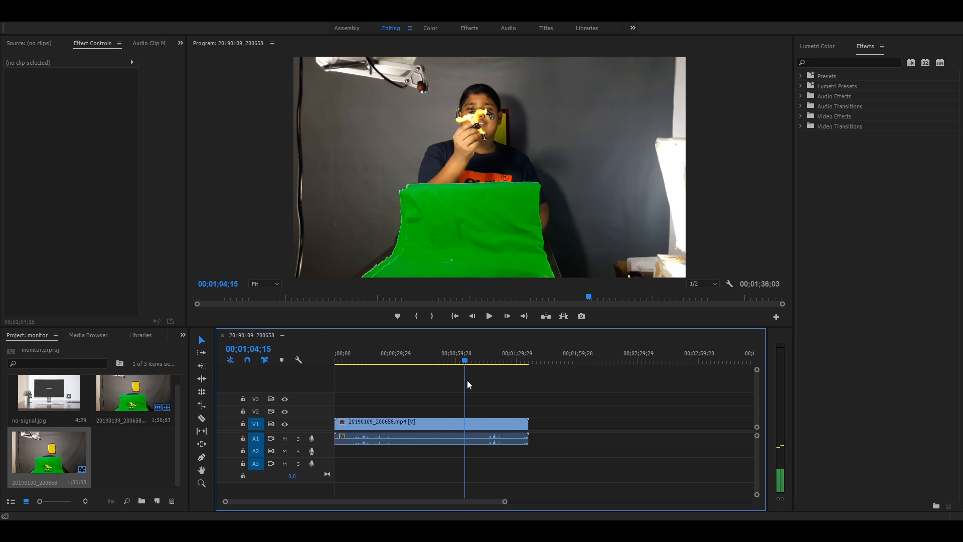
pyautogui.click(448, 360)
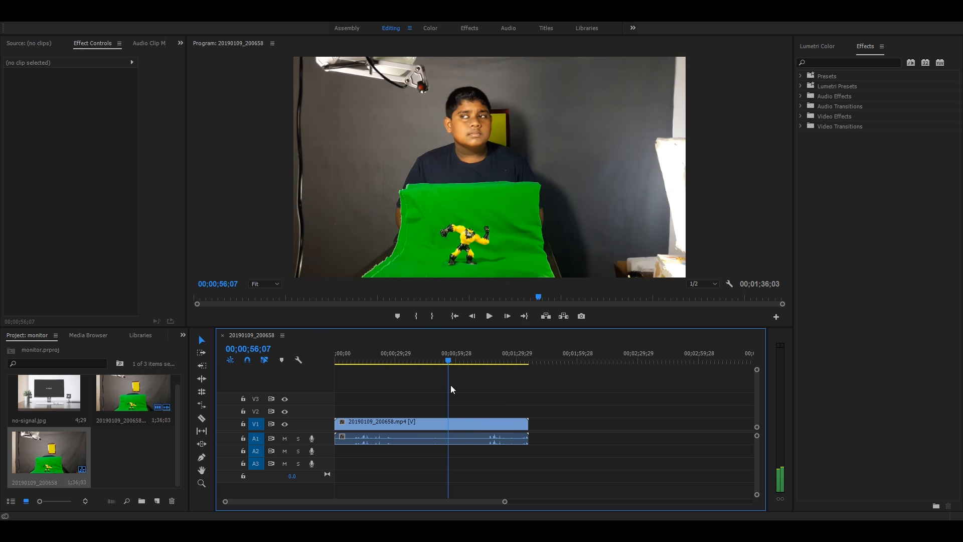
pyautogui.click(446, 361)
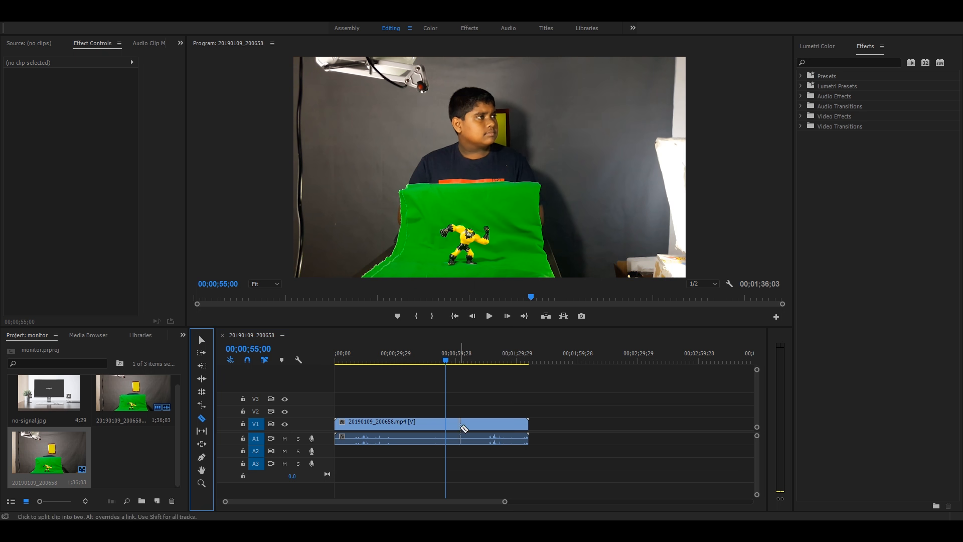
# Razor the clip at 00;00;55;00 and again near 00;01;04;15 to isolate the toy moment.
pyautogui.click(446, 424)
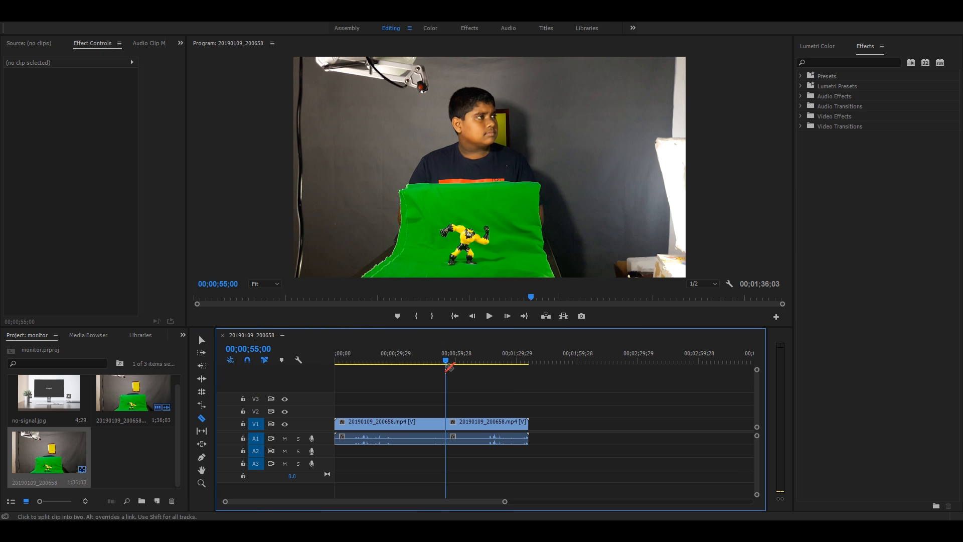
pyautogui.click(459, 363)
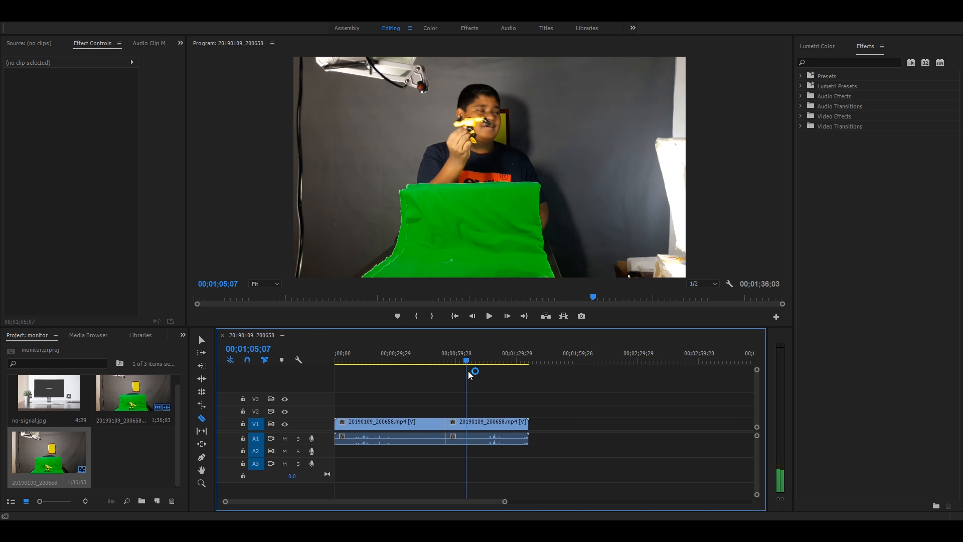
pyautogui.click(465, 361)
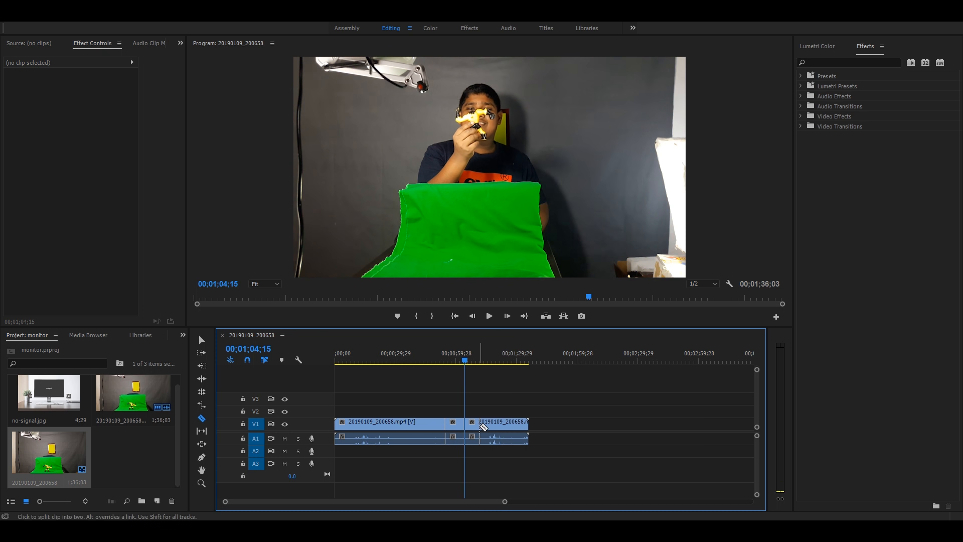
pyautogui.click(503, 422)
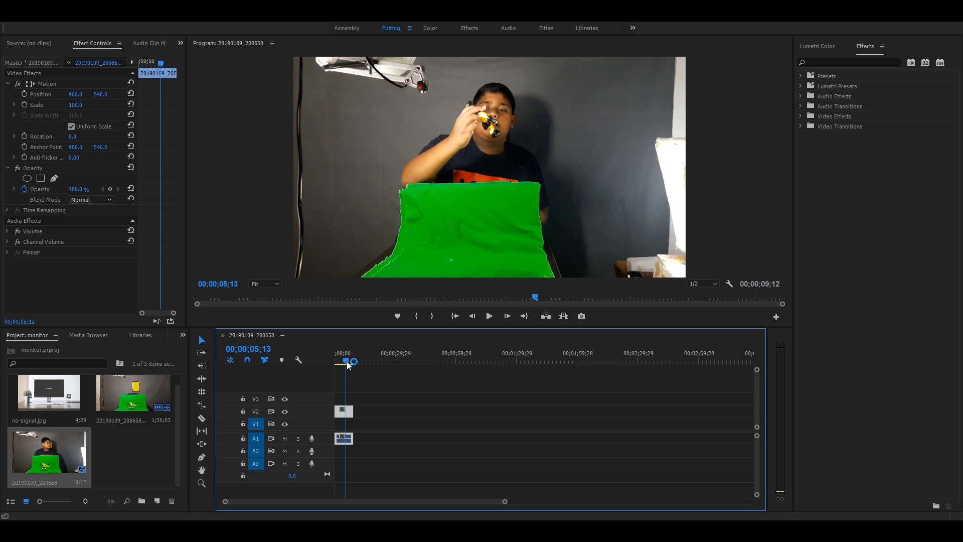
# Move the playhead back near the start of the short toy-reaching clip.
pyautogui.click(336, 362)
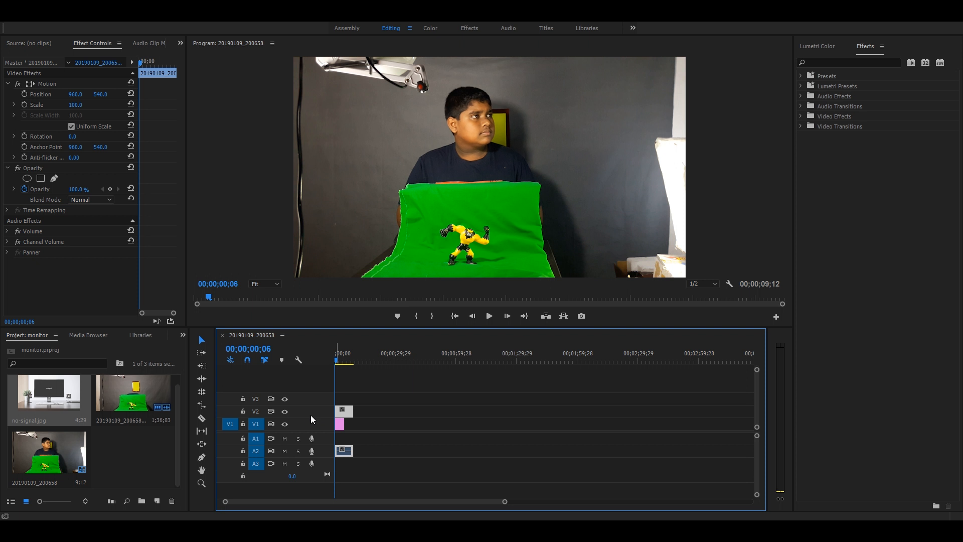
pyautogui.moveTo(285, 411)
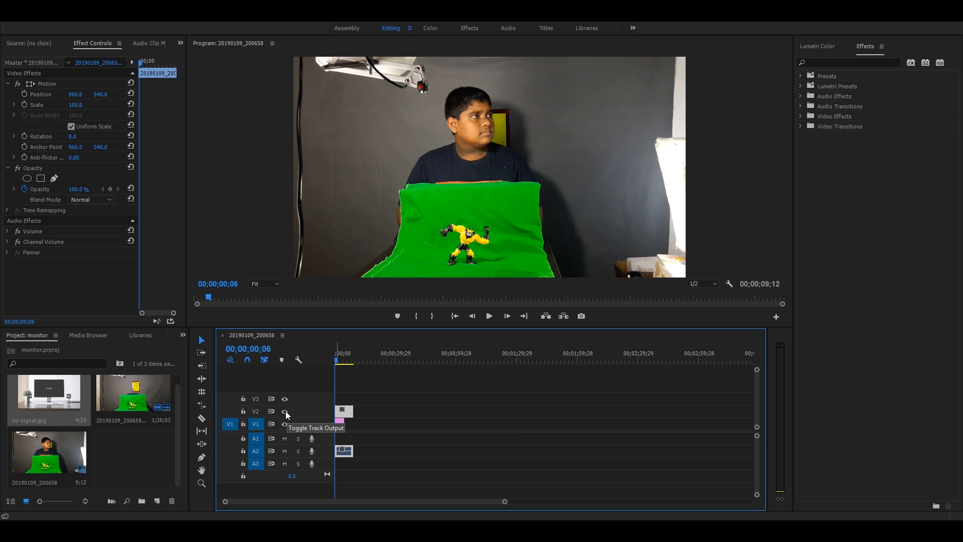
pyautogui.moveTo(286, 415)
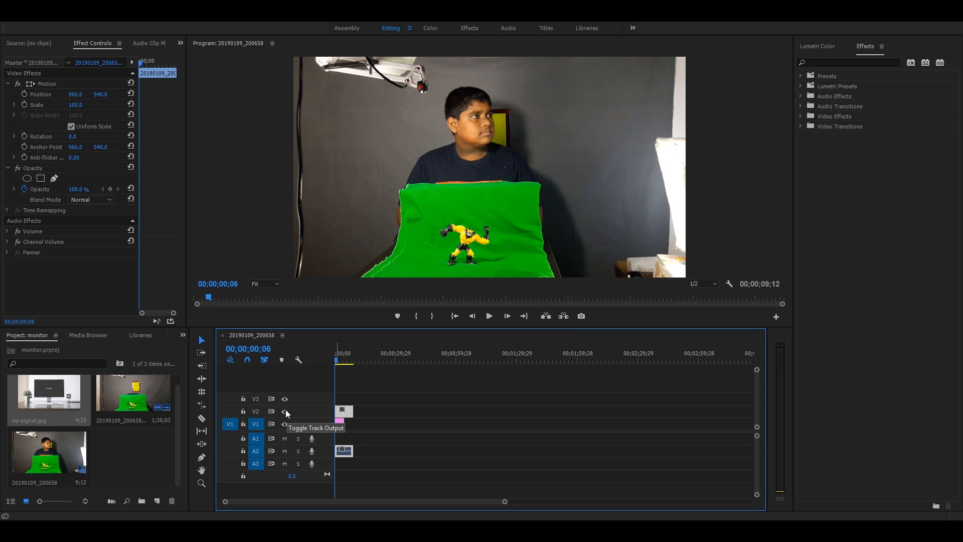
# Toggle the footage track to compare with the photo, then restore the photo's Opacity to 100%.
pyautogui.click(285, 424)
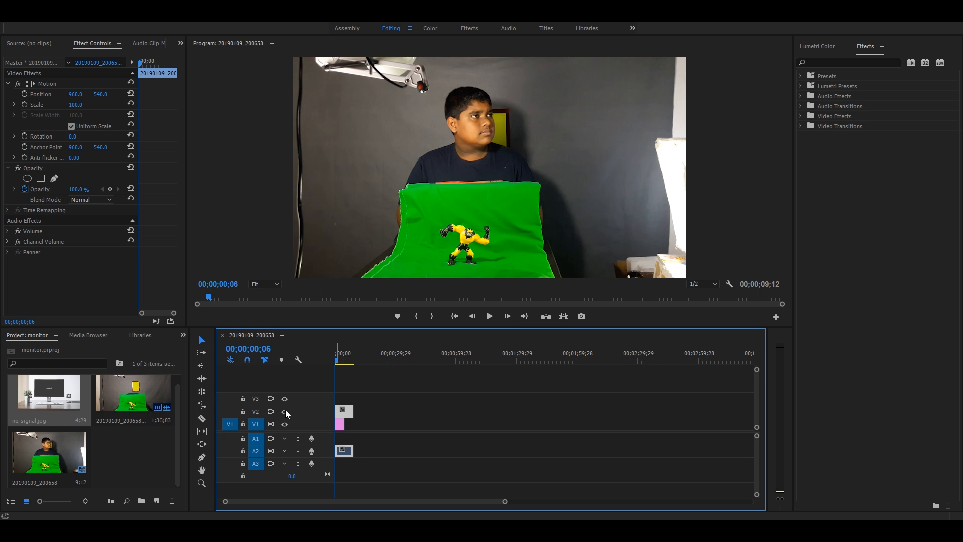
pyautogui.click(285, 412)
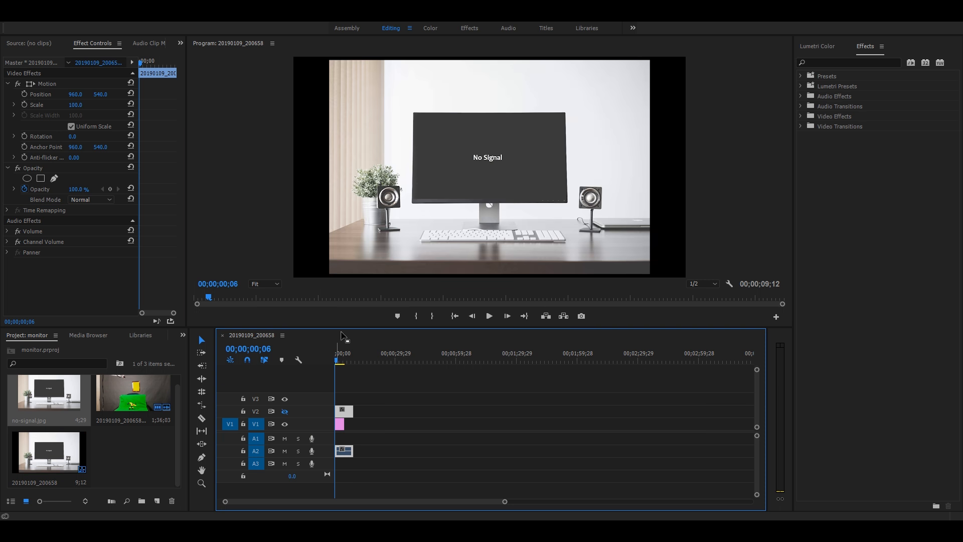
pyautogui.moveTo(620, 177)
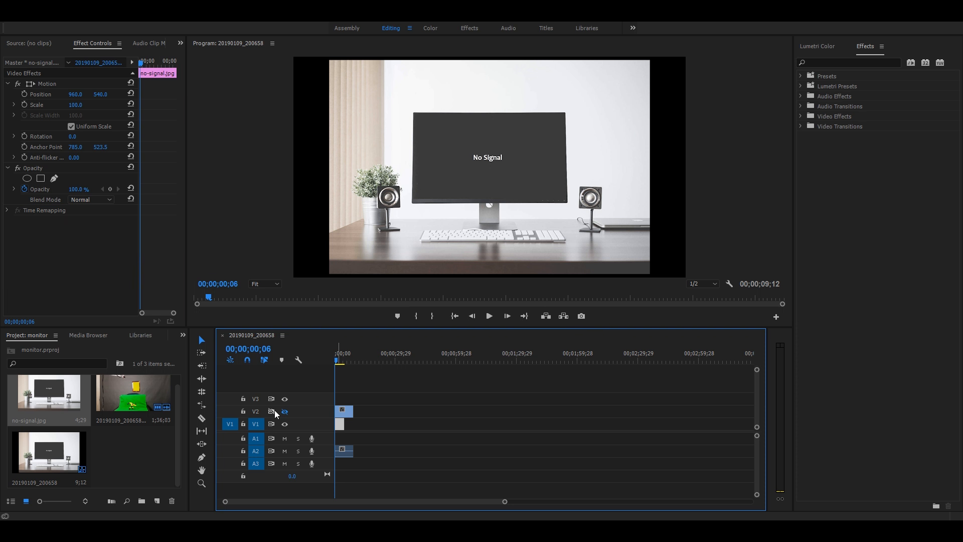
pyautogui.click(284, 411)
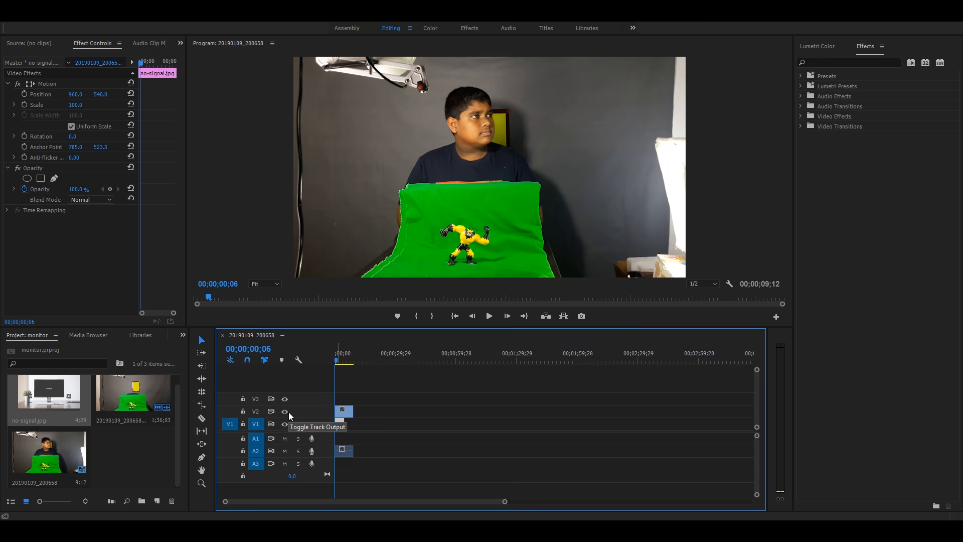
pyautogui.click(284, 411)
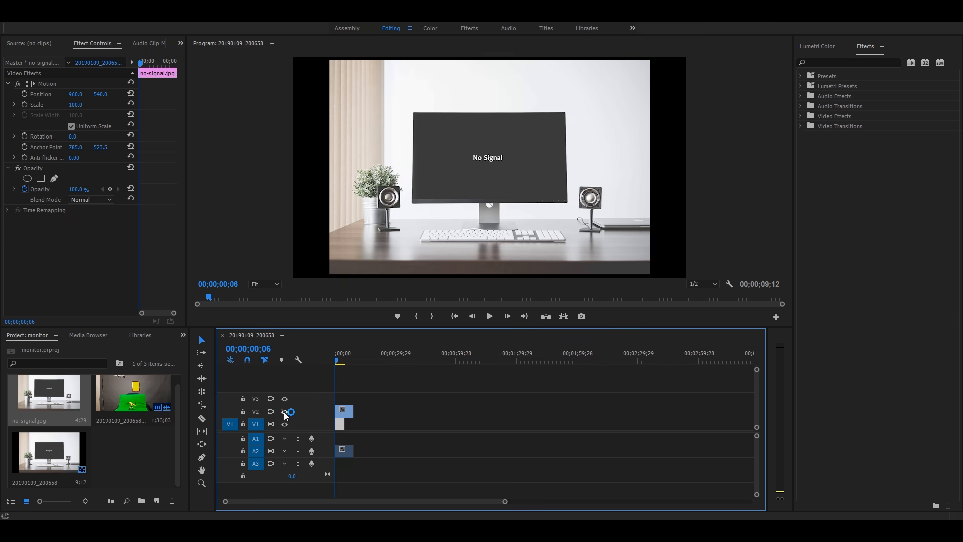
pyautogui.click(285, 411)
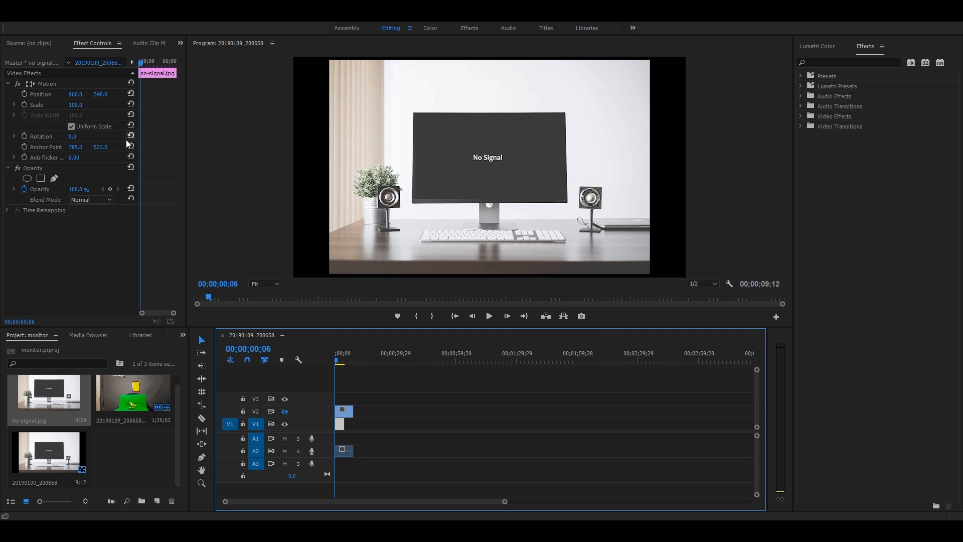
pyautogui.moveTo(75, 104); pyautogui.dragTo(83, 104)
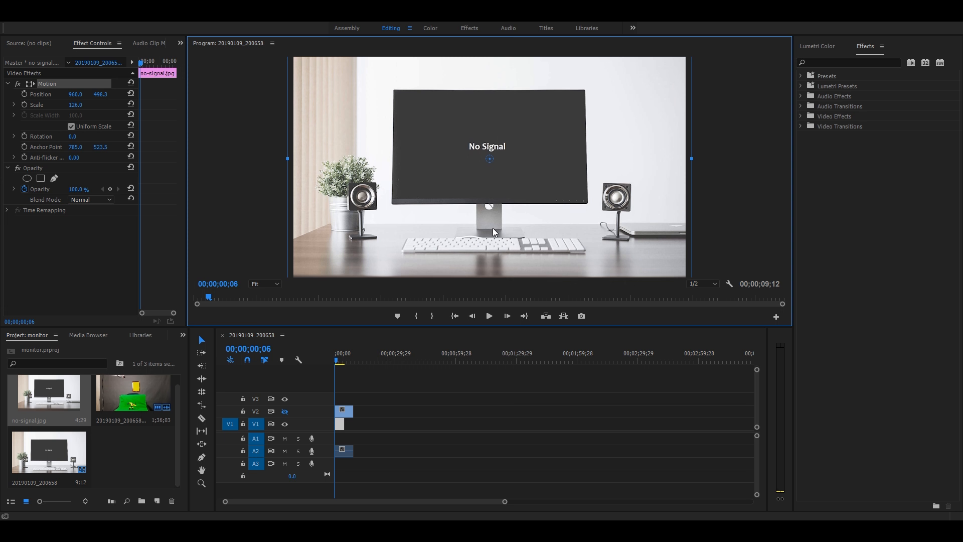
pyautogui.moveTo(306, 407)
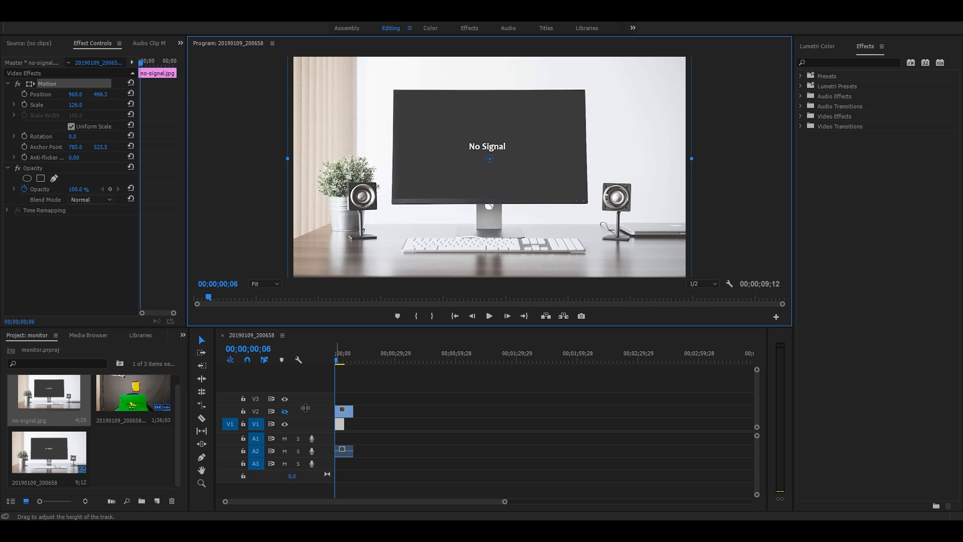
pyautogui.click(284, 411)
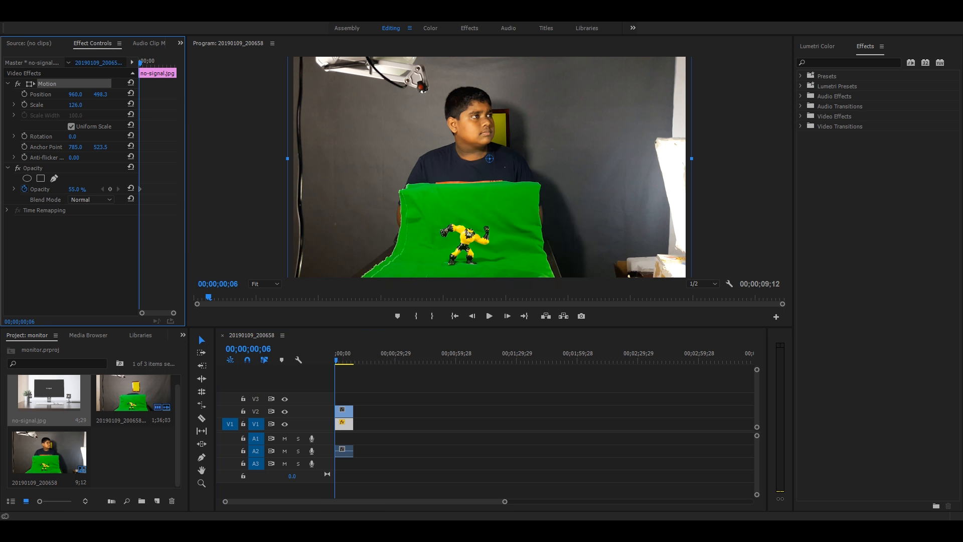
pyautogui.tripleClick(76, 189)
pyautogui.write('100')
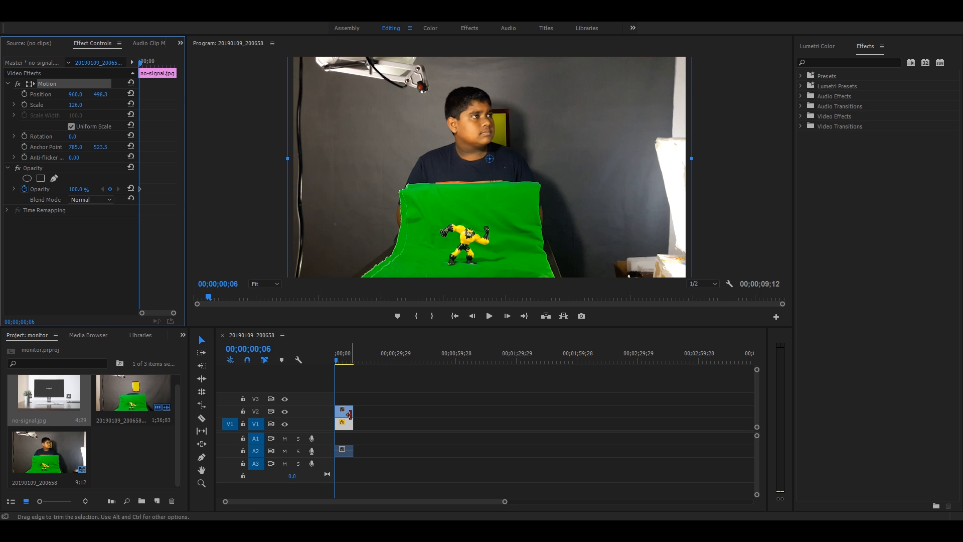
pyautogui.moveTo(441, 206)
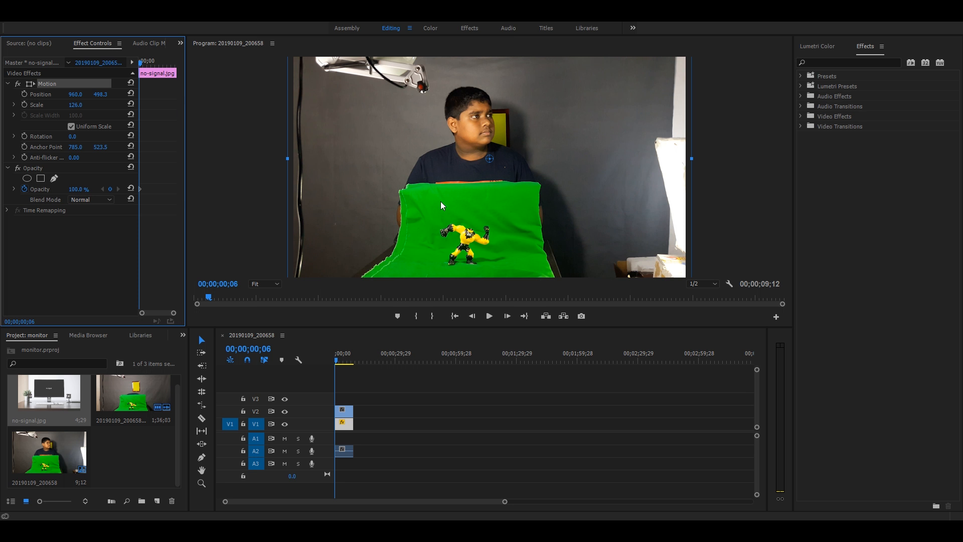
# Scale the footage to 89.5 at 1036.1/618.5, lower its opacity and begin a Free draw bezier mask.
pyautogui.click(345, 422)
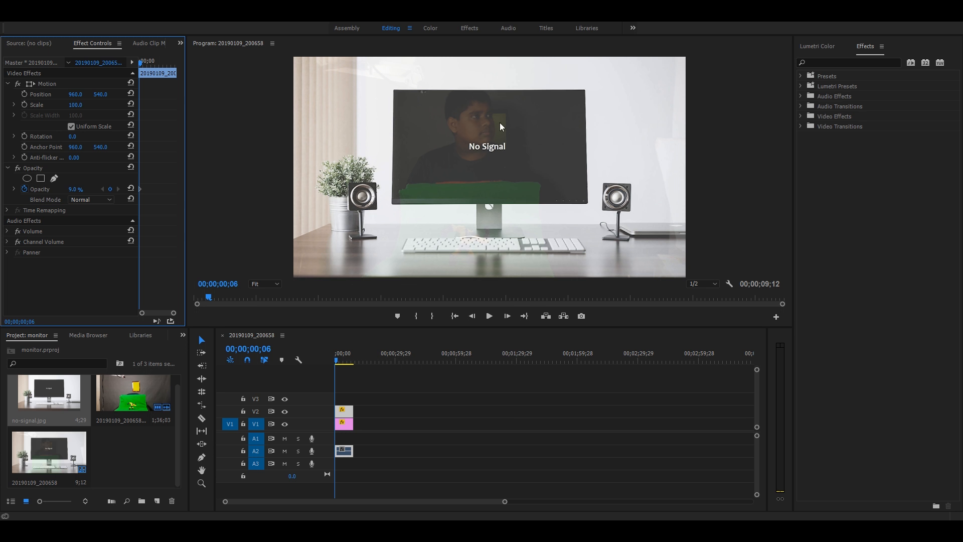
pyautogui.moveTo(352, 215)
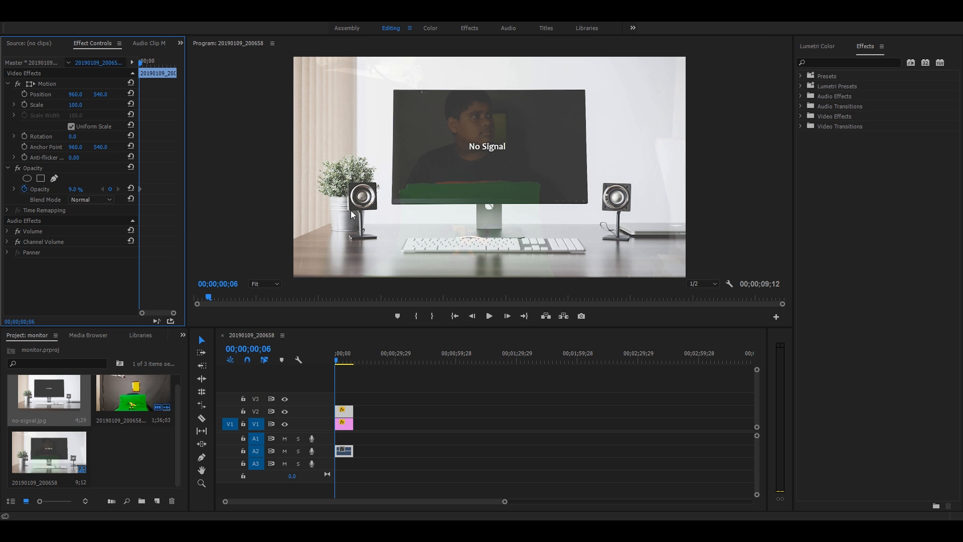
pyautogui.click(46, 83)
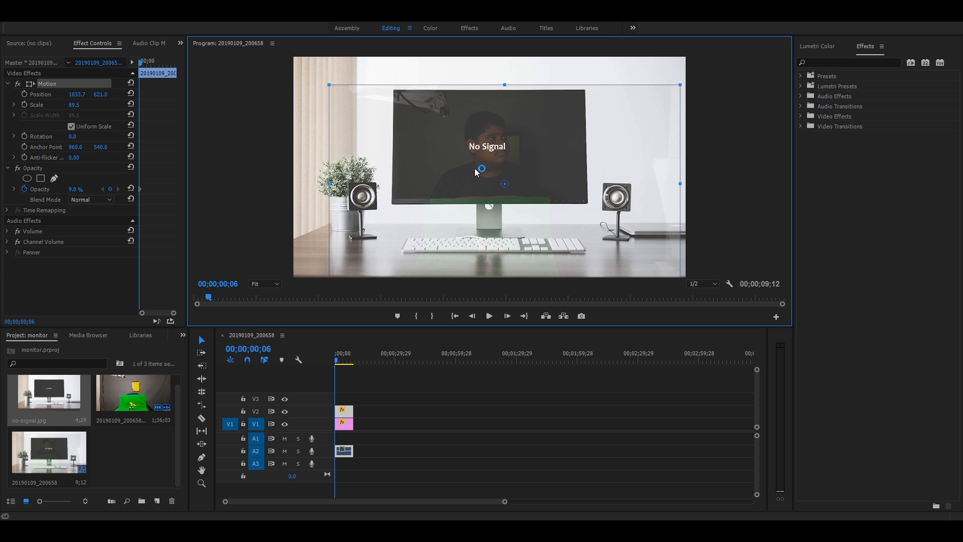
pyautogui.moveTo(482, 169)
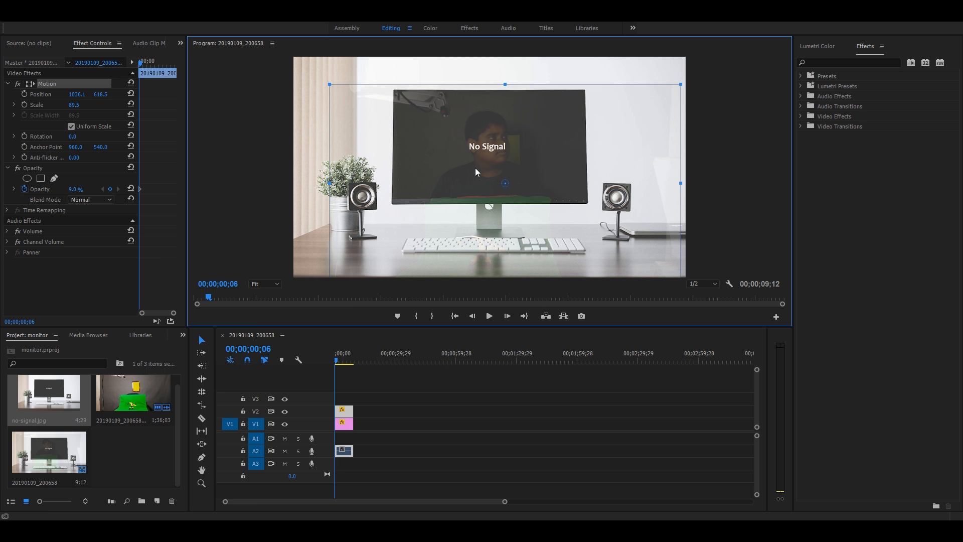
pyautogui.moveTo(468, 173)
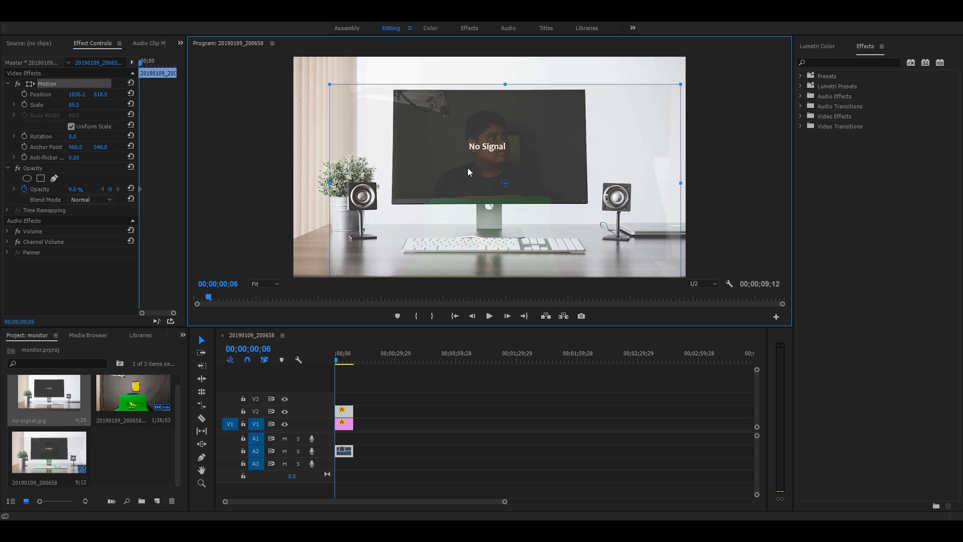
pyautogui.click(74, 189)
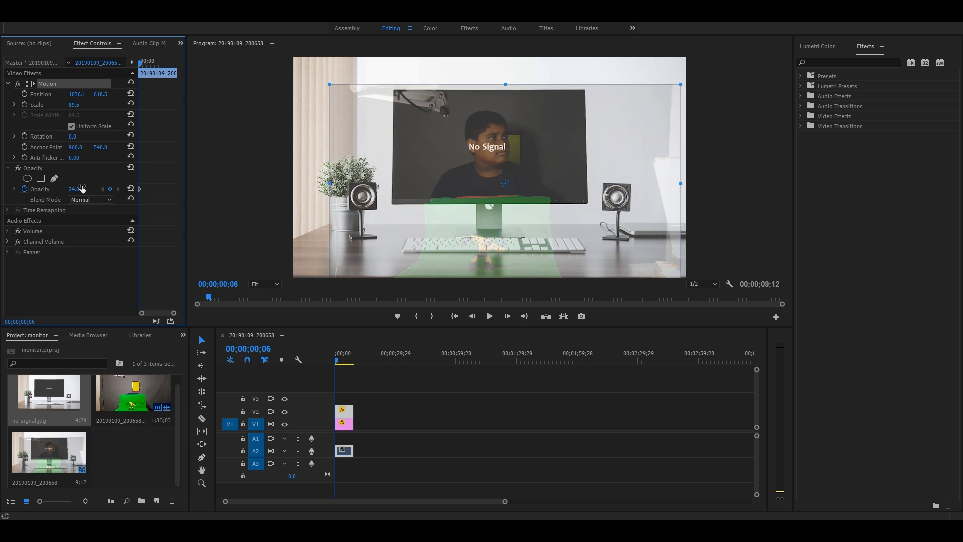
pyautogui.moveTo(68, 173)
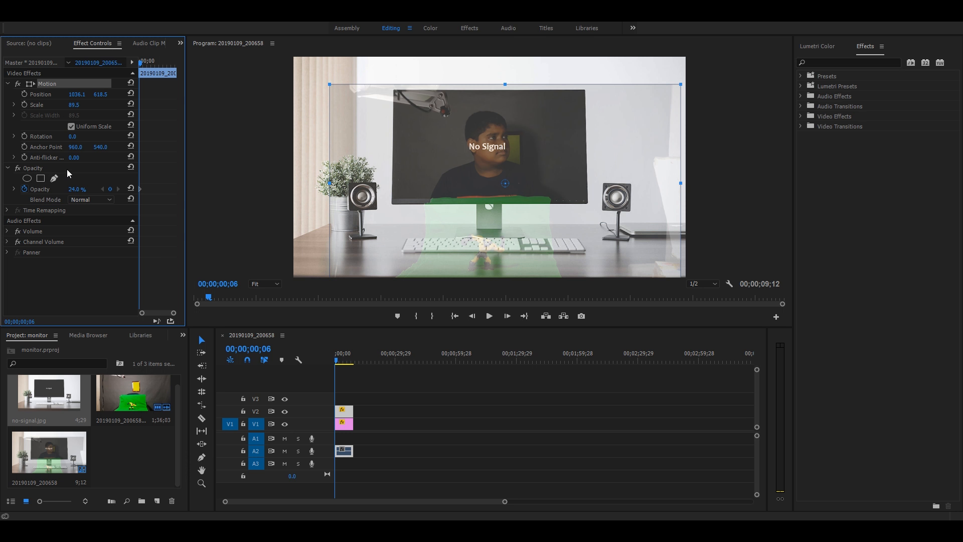
pyautogui.moveTo(54, 179)
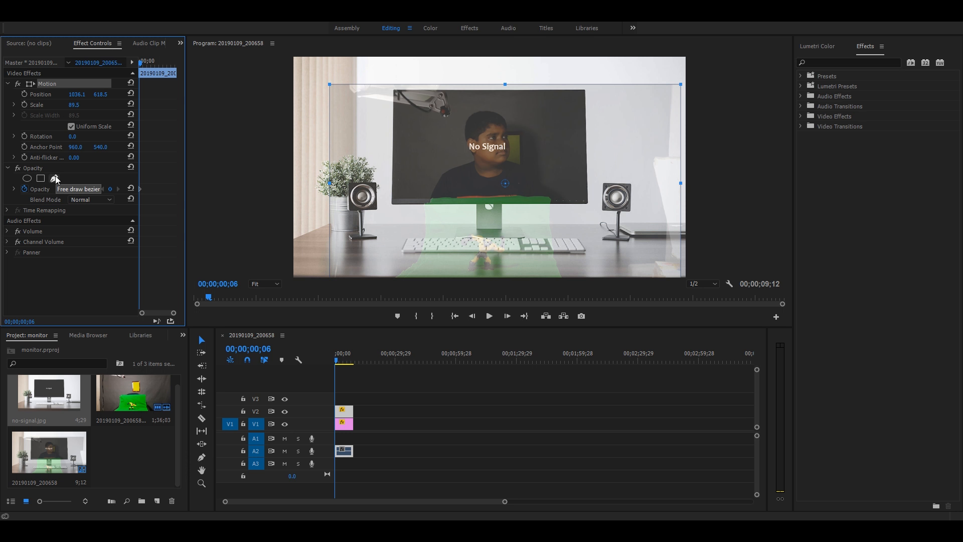
pyautogui.click(55, 178)
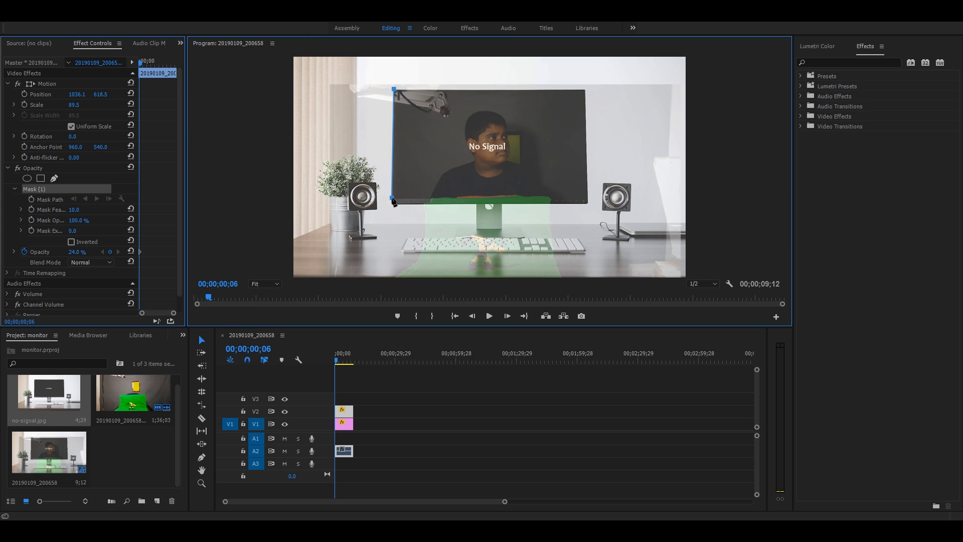
pyautogui.moveTo(433, 202)
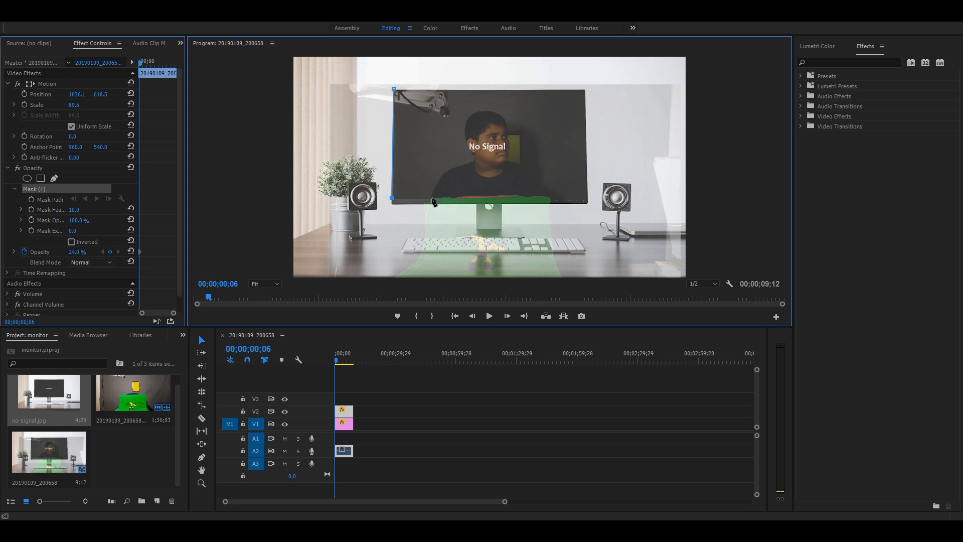
pyautogui.moveTo(445, 200)
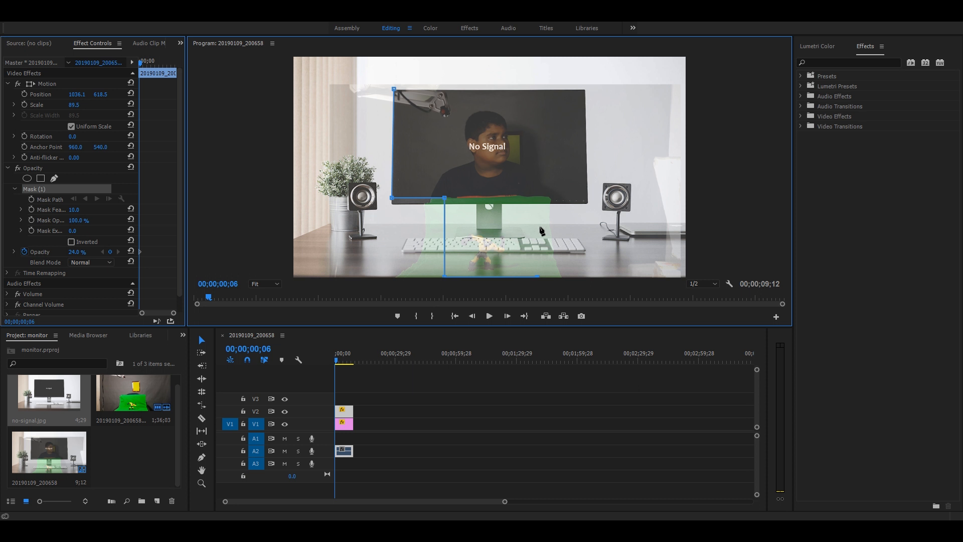
pyautogui.moveTo(536, 202)
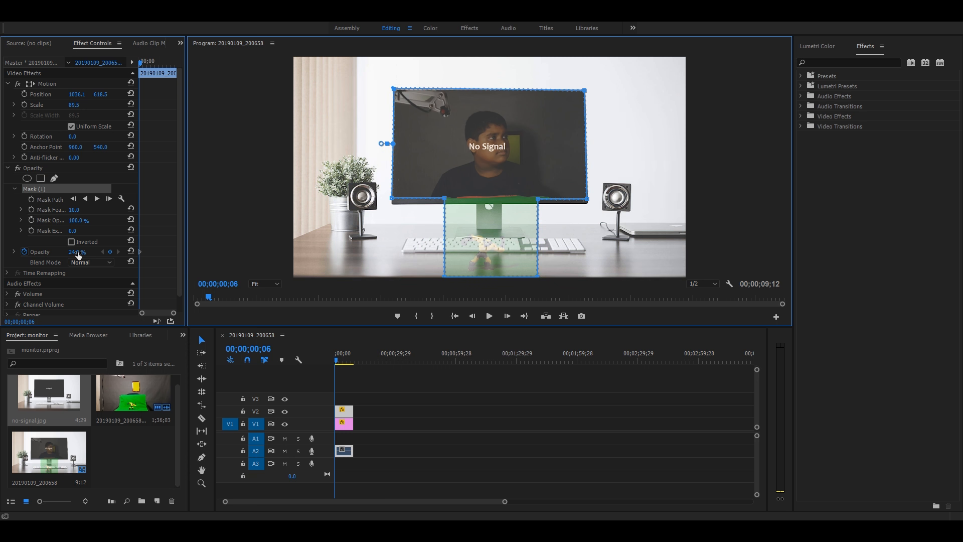
# Restore Opacity to 100% and apply the Ultra Key effect with a green Key Color.
pyautogui.click(77, 252)
pyautogui.write('100')
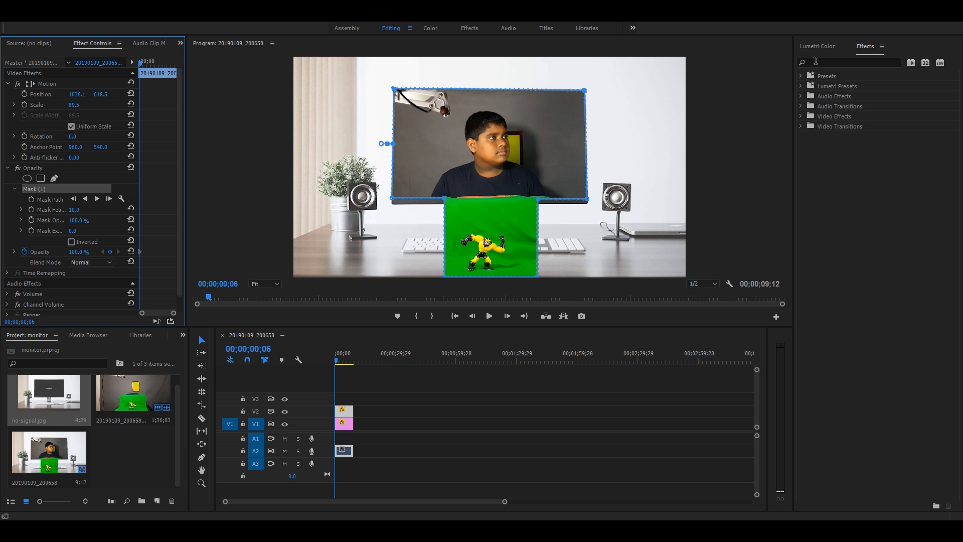
pyautogui.click(851, 63)
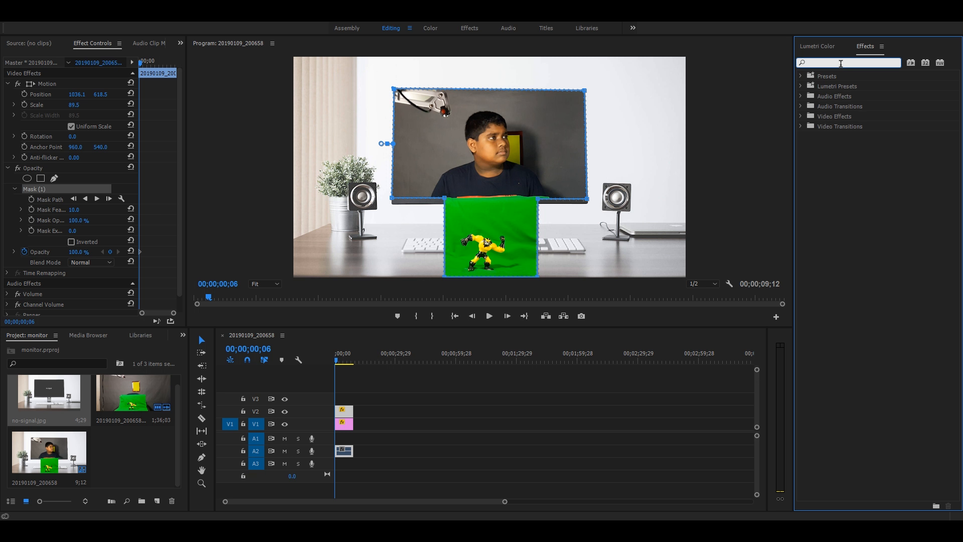
pyautogui.write('ult')
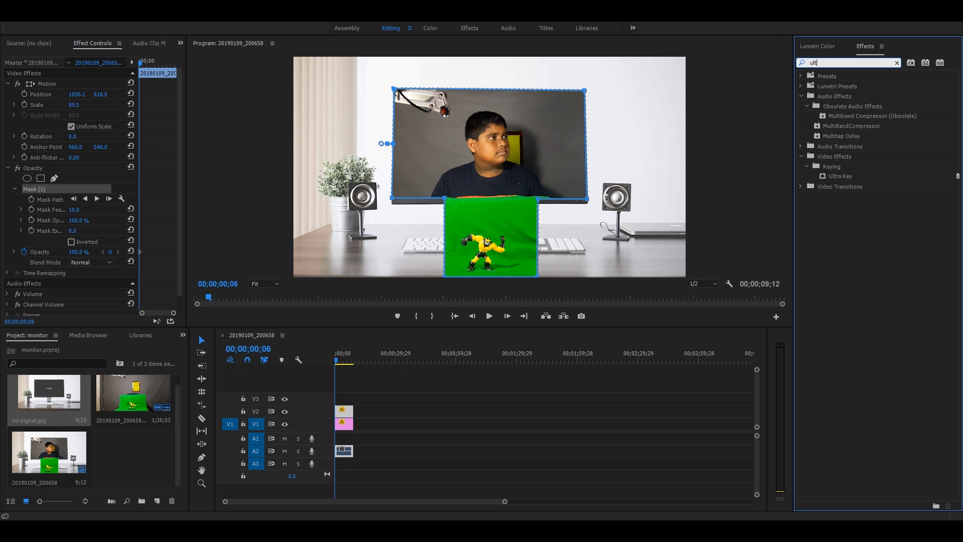
pyautogui.click(840, 176)
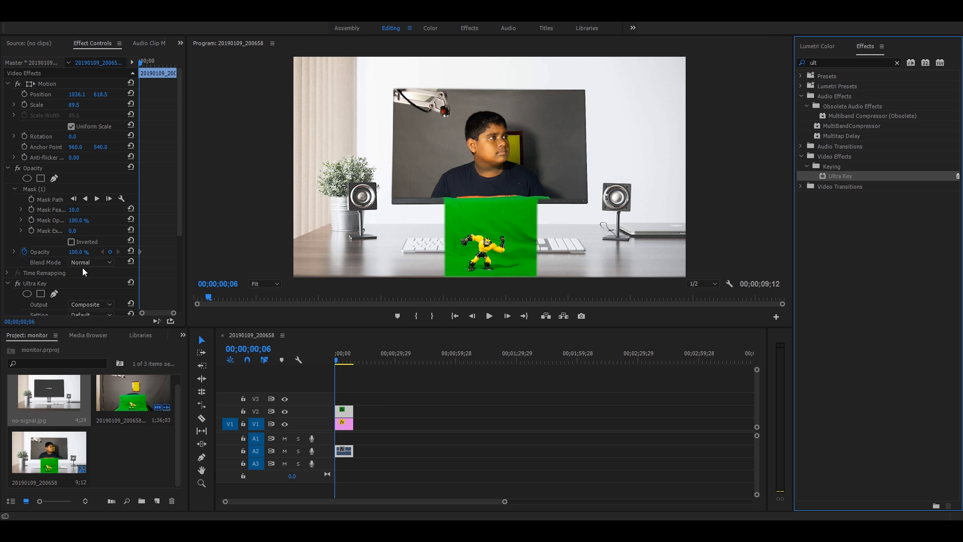
pyautogui.scroll(-3)
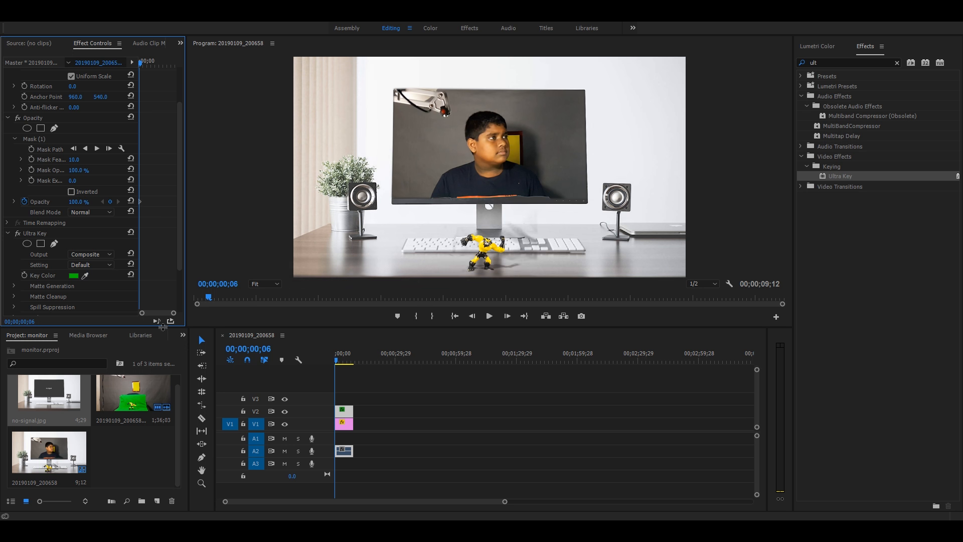
pyautogui.moveTo(158, 323)
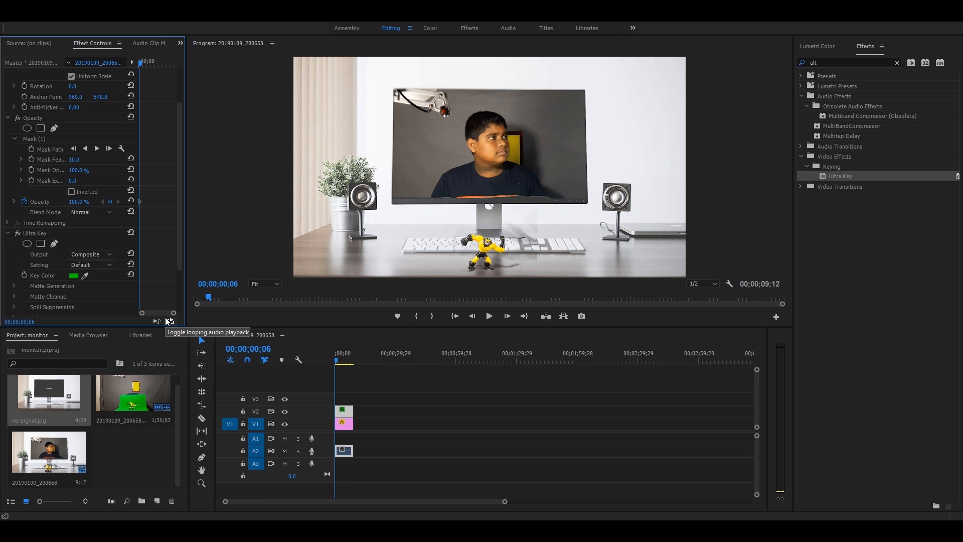
pyautogui.moveTo(466, 333)
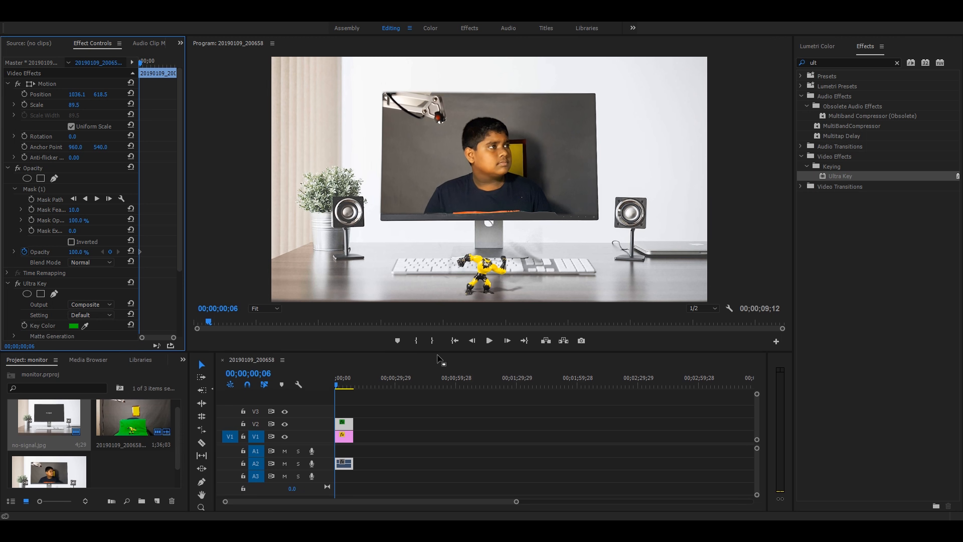
# Adjust the Ultra Key Matte Generation values so Setting becomes Custom.
pyautogui.scroll(-3)
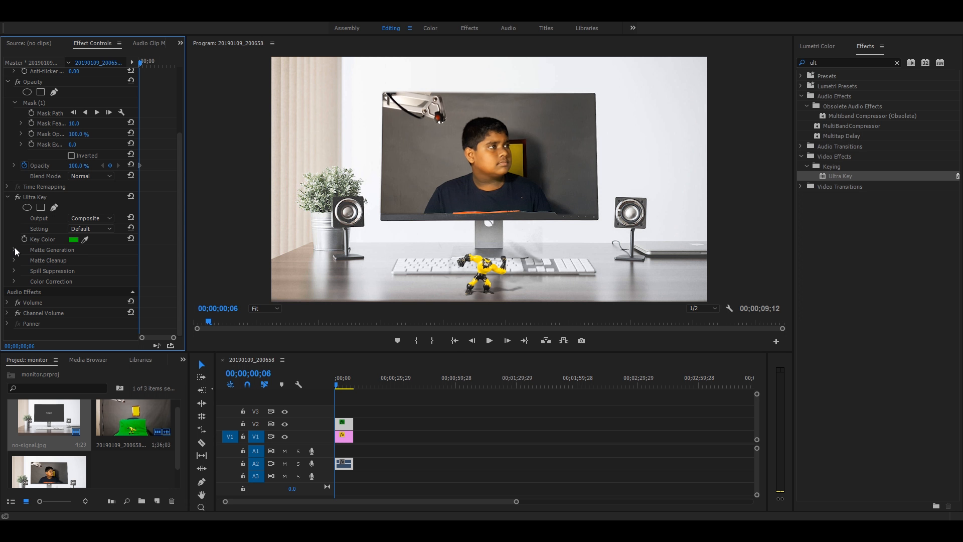
pyautogui.click(15, 251)
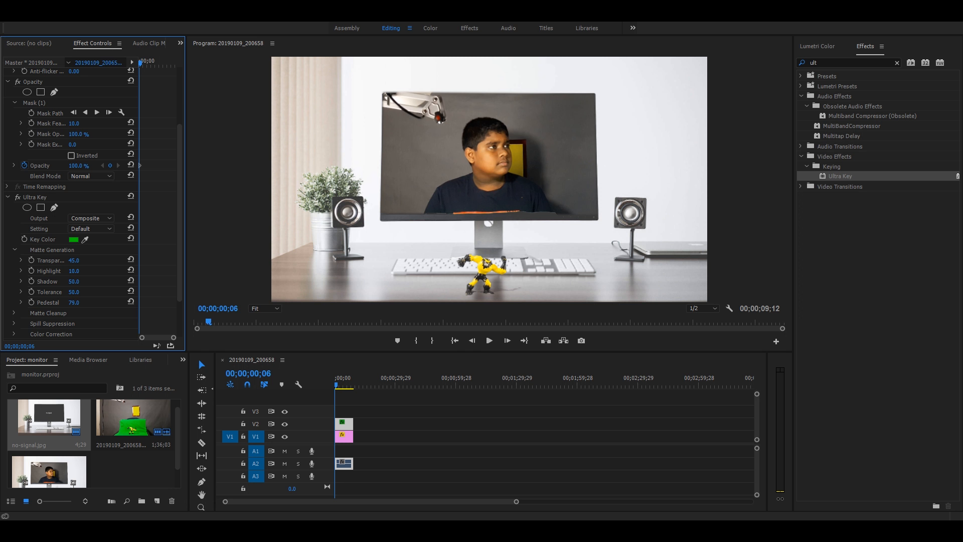
pyautogui.click(91, 229)
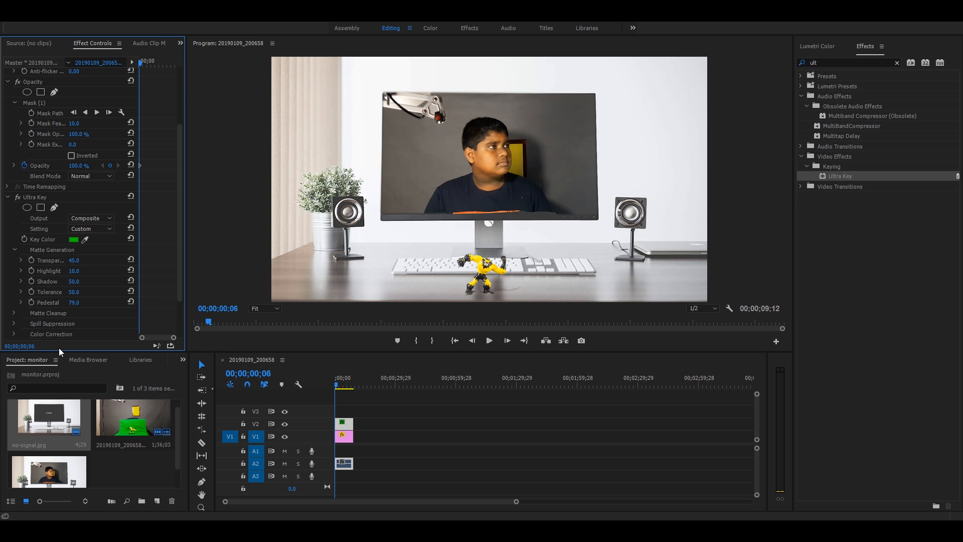
pyautogui.moveTo(66, 386)
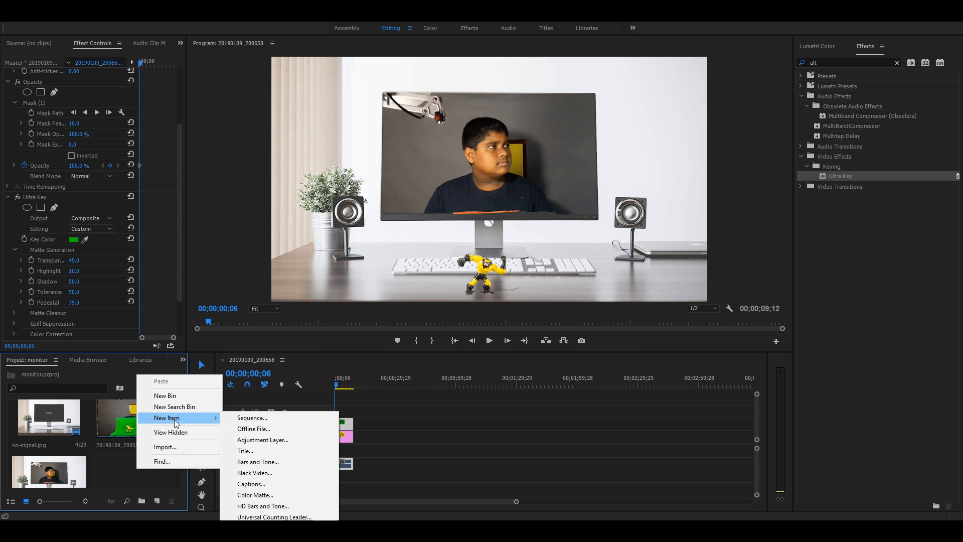
pyautogui.moveTo(255, 495)
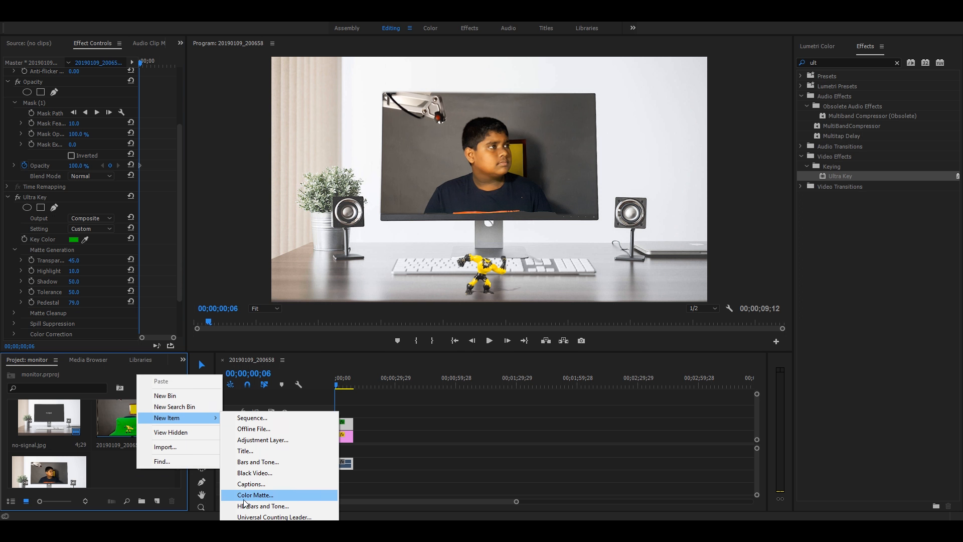
# Create a black Color Matte with default video settings and the default name.
pyautogui.click(254, 495)
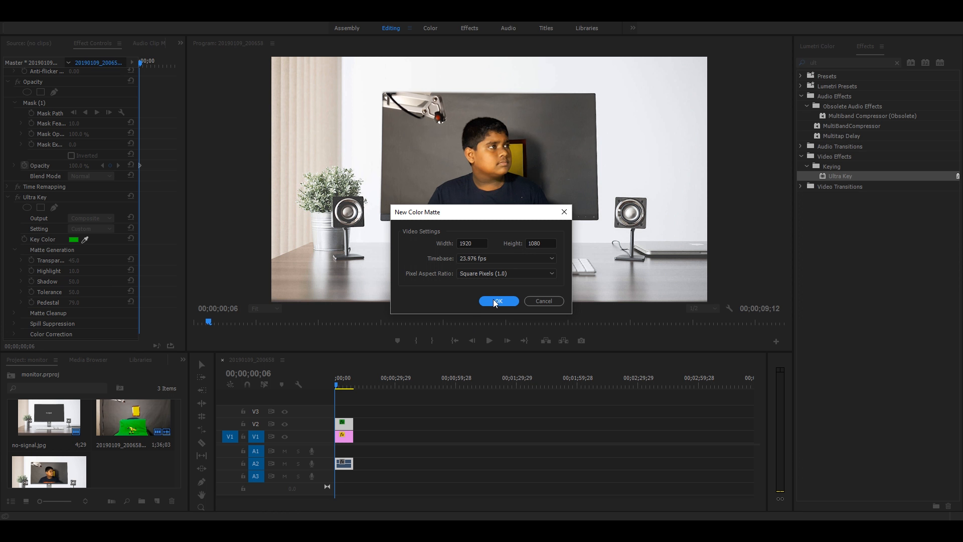
pyautogui.click(497, 301)
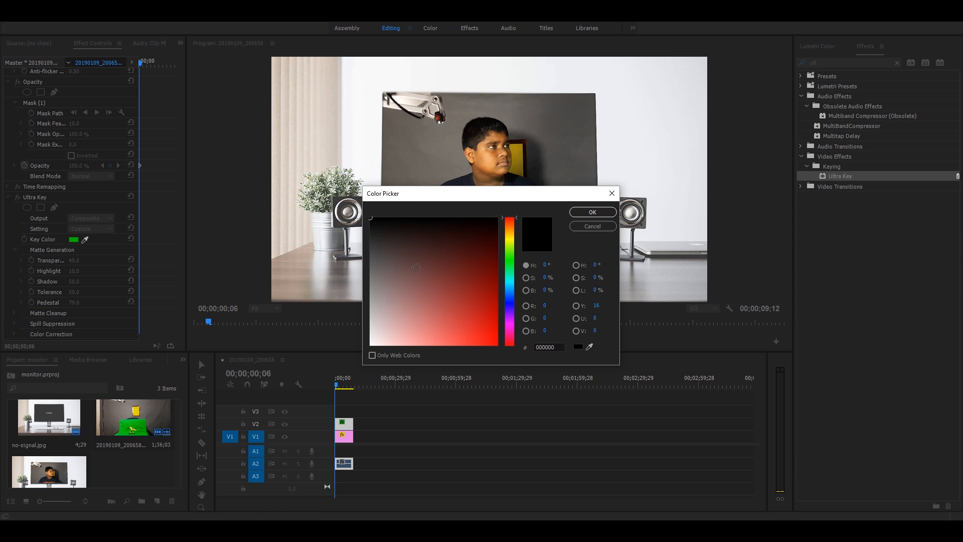
pyautogui.click(591, 211)
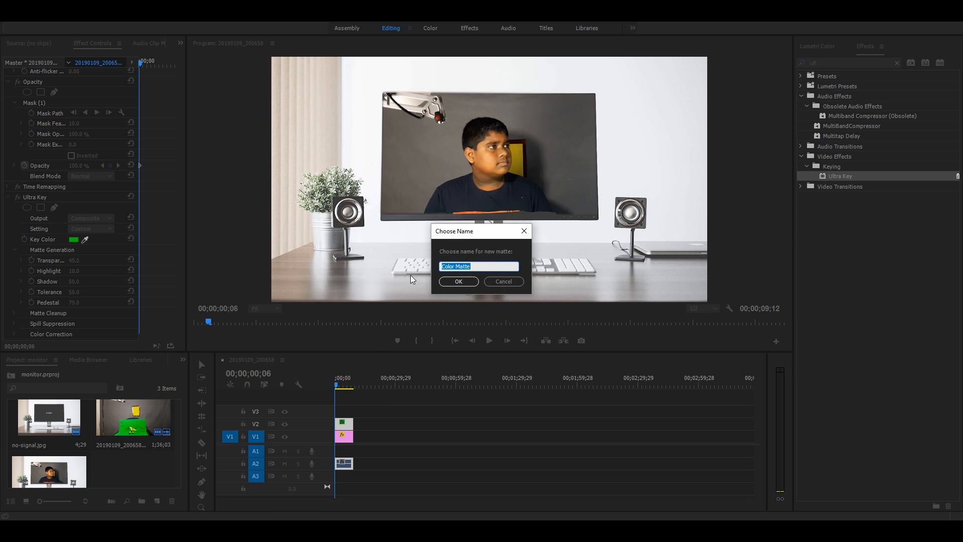
pyautogui.click(457, 281)
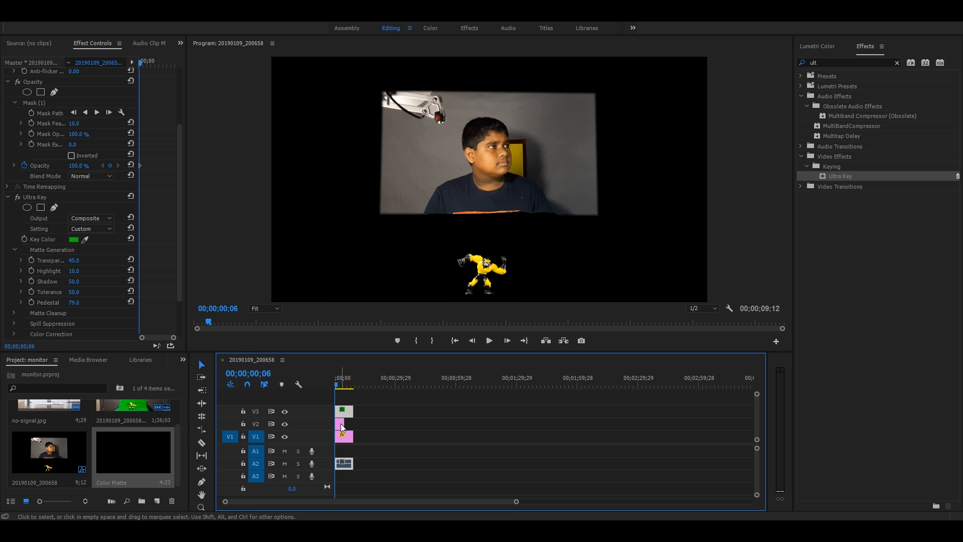
# Mask the Color Matte around the toy's feet and raise Mask Feather to 85.
pyautogui.click(336, 385)
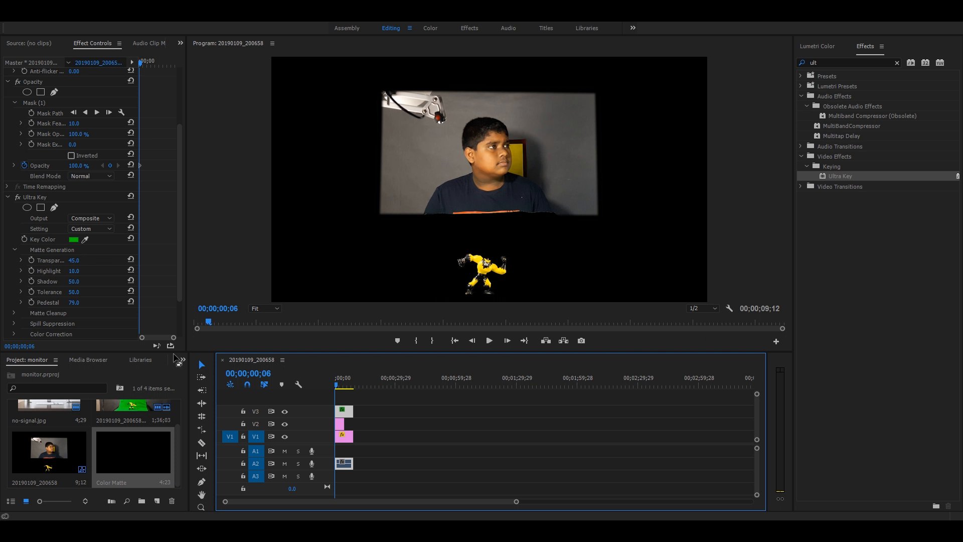
pyautogui.click(345, 424)
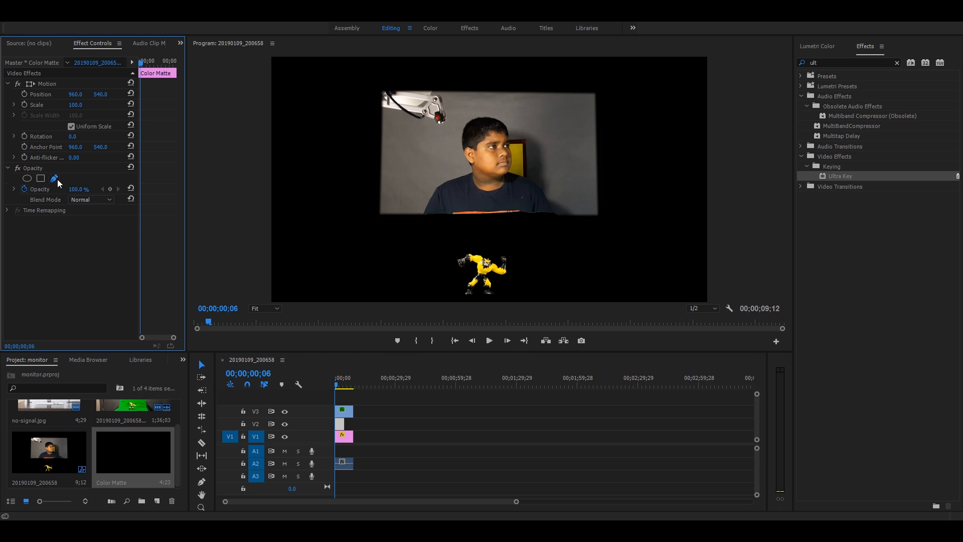
pyautogui.click(54, 178)
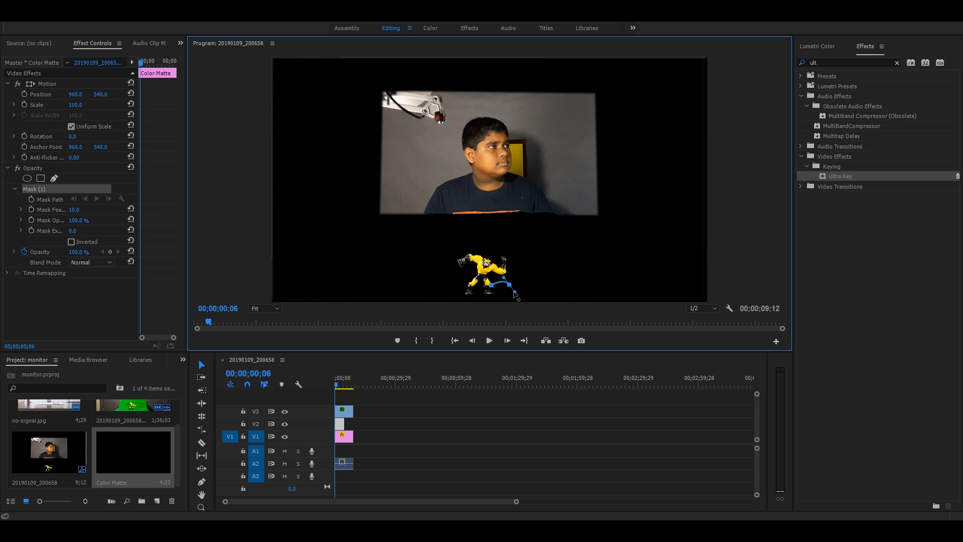
pyautogui.moveTo(502, 309)
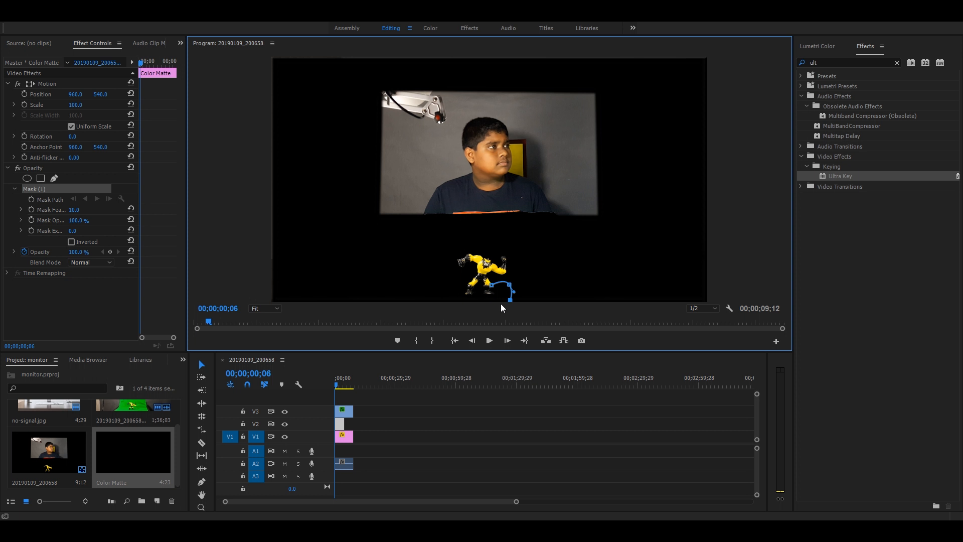
pyautogui.moveTo(502, 309)
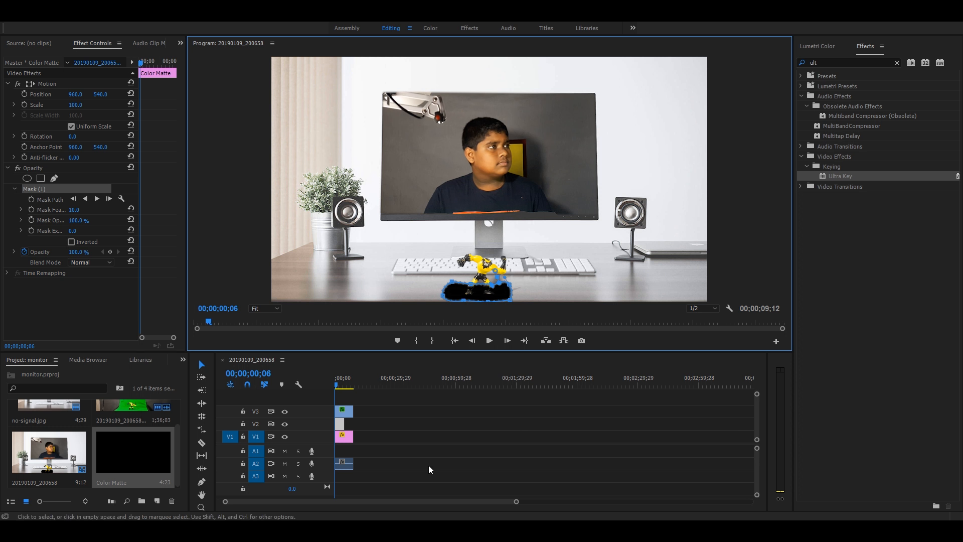
pyautogui.moveTo(420, 332)
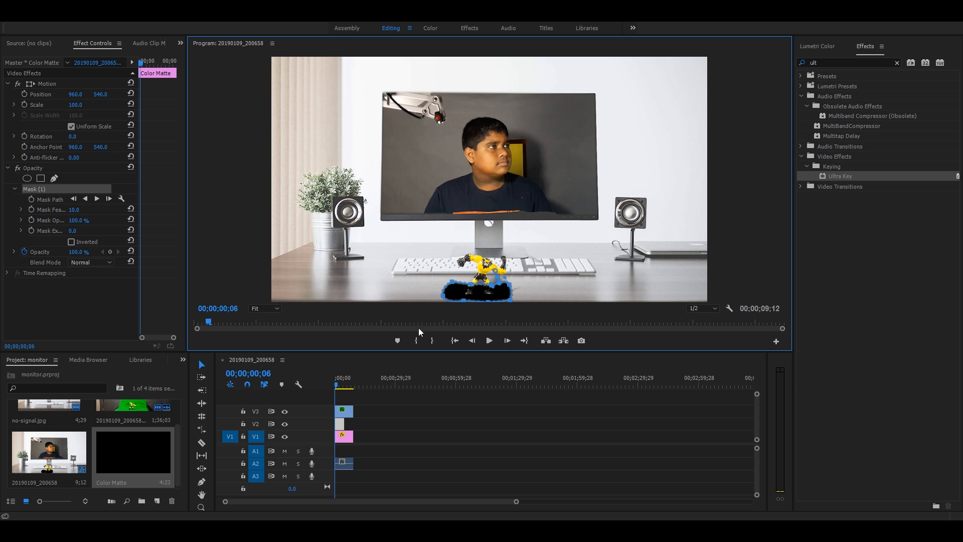
pyautogui.moveTo(245, 238)
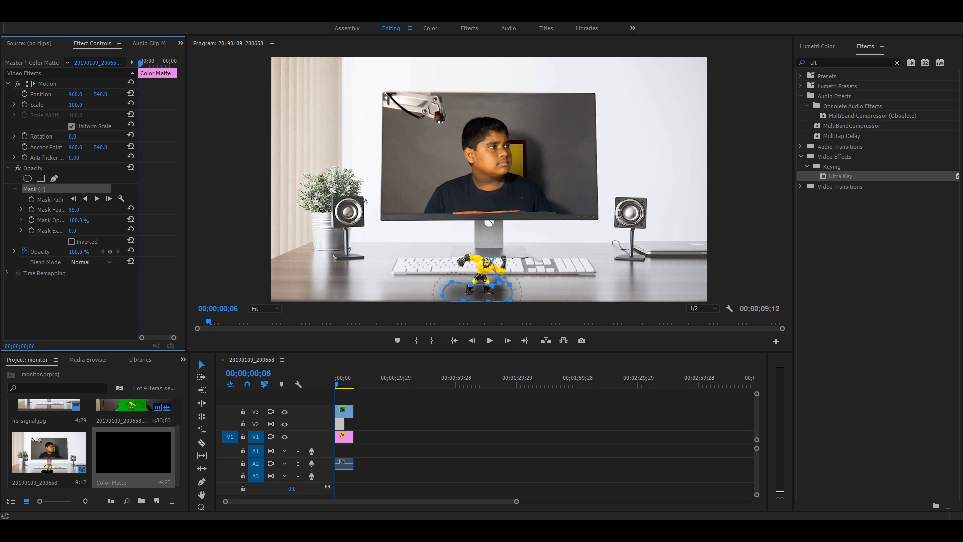
pyautogui.moveTo(77, 209); pyautogui.dragTo(71, 210)
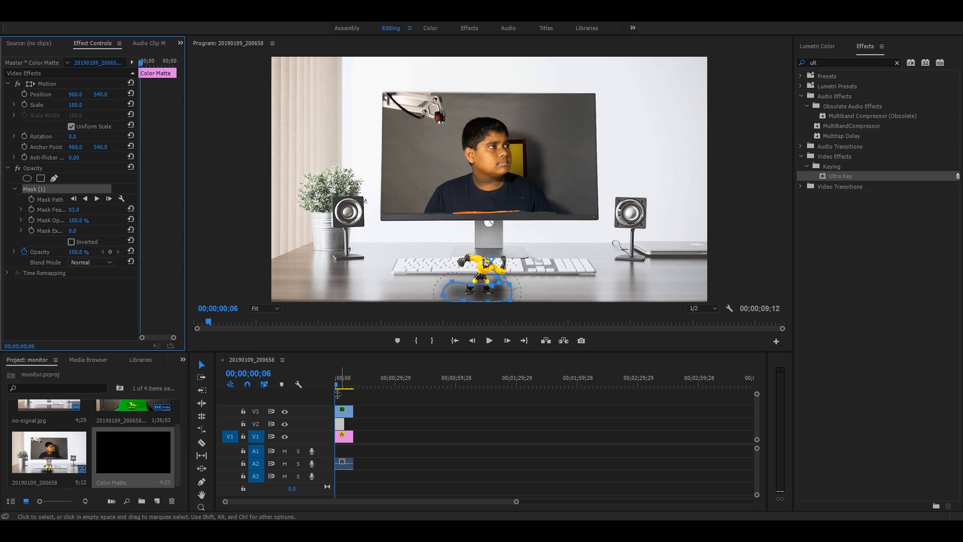
# Play the composite and stop around 00;00;04;23 as the boy grabs the toy.
pyautogui.click(488, 341)
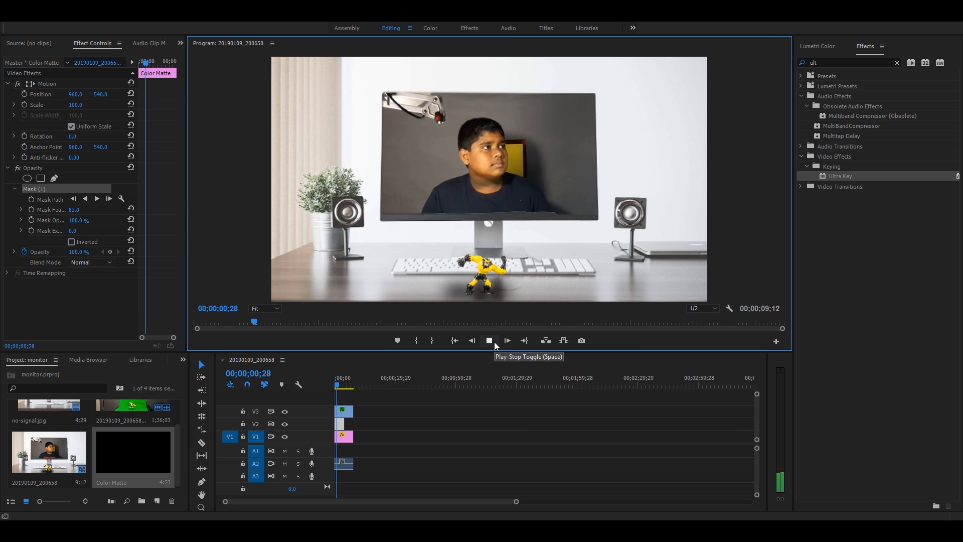
pyautogui.click(506, 340)
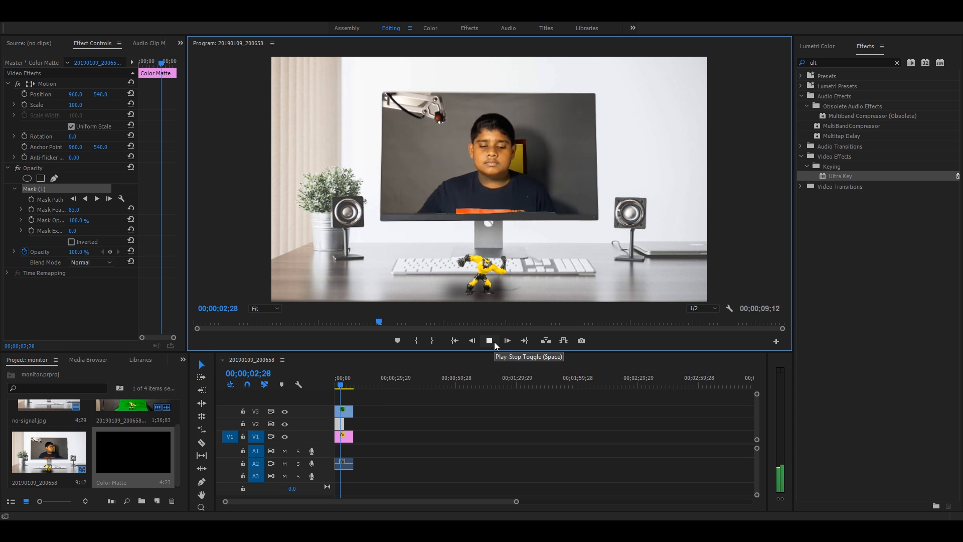
pyautogui.click(489, 340)
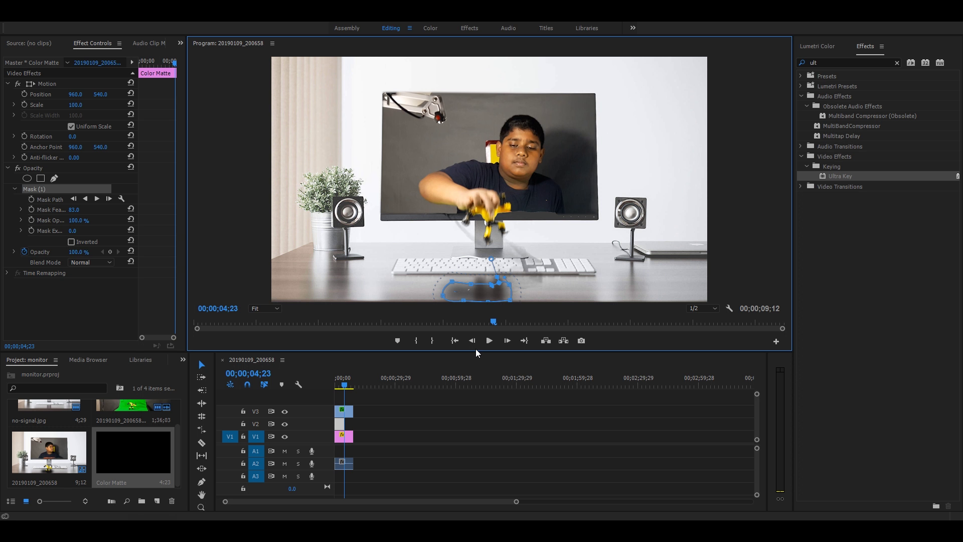
pyautogui.moveTo(548, 333)
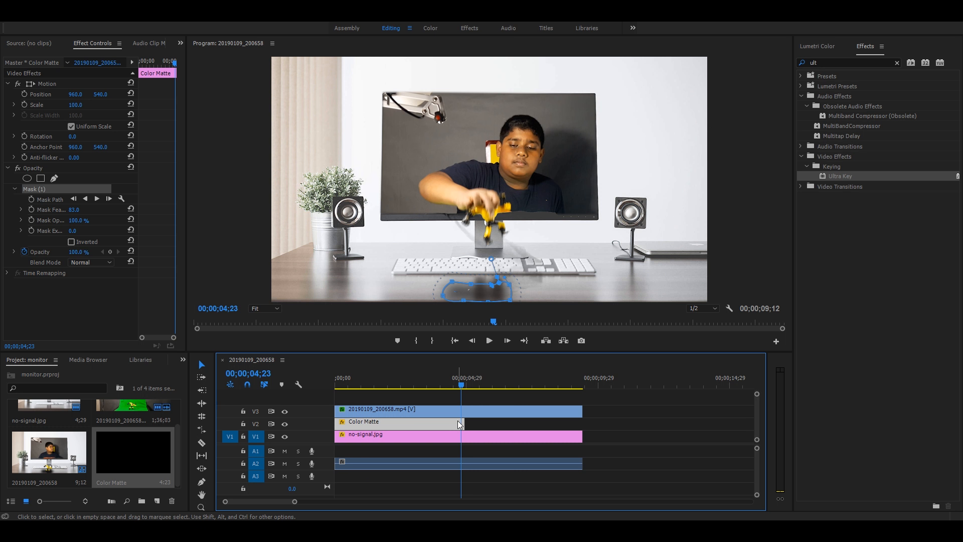
pyautogui.moveTo(445, 430)
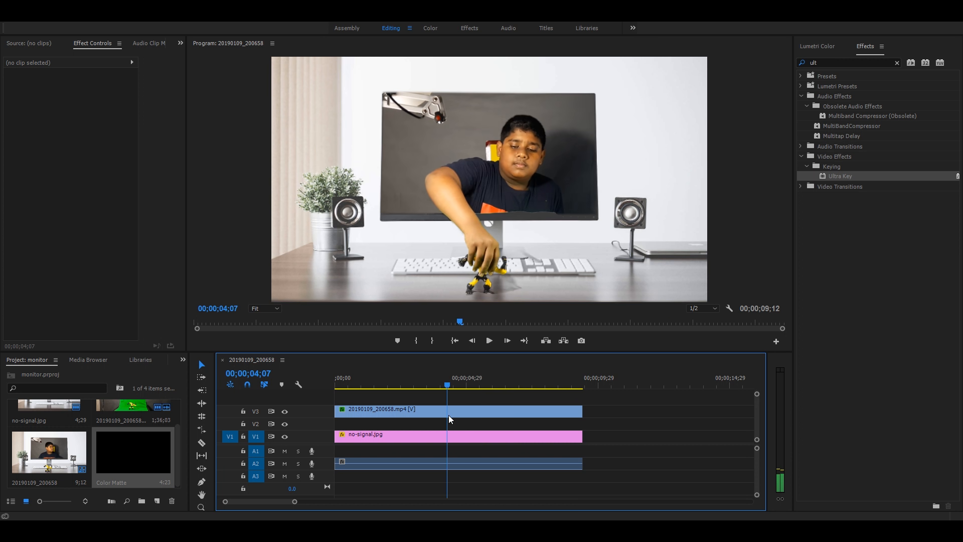
pyautogui.moveTo(306, 509)
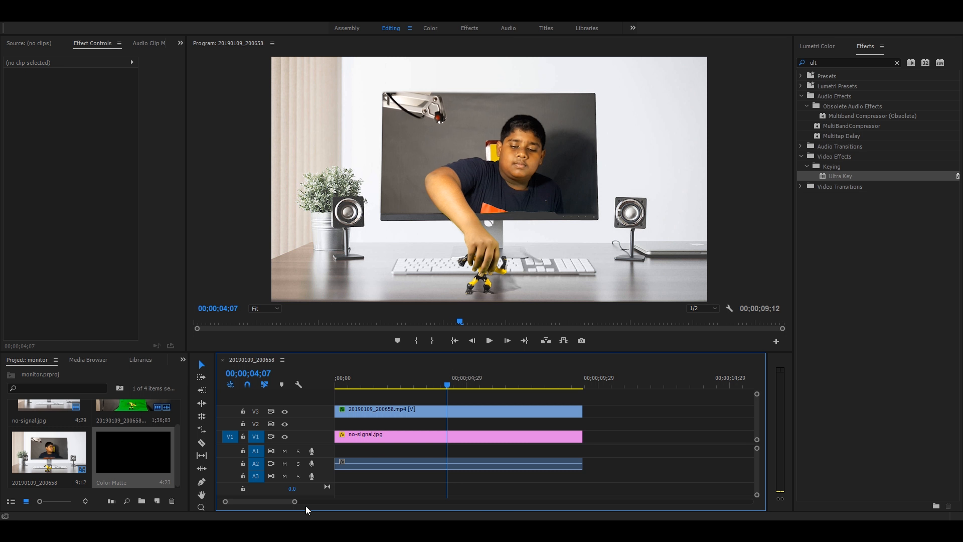
pyautogui.moveTo(306, 509)
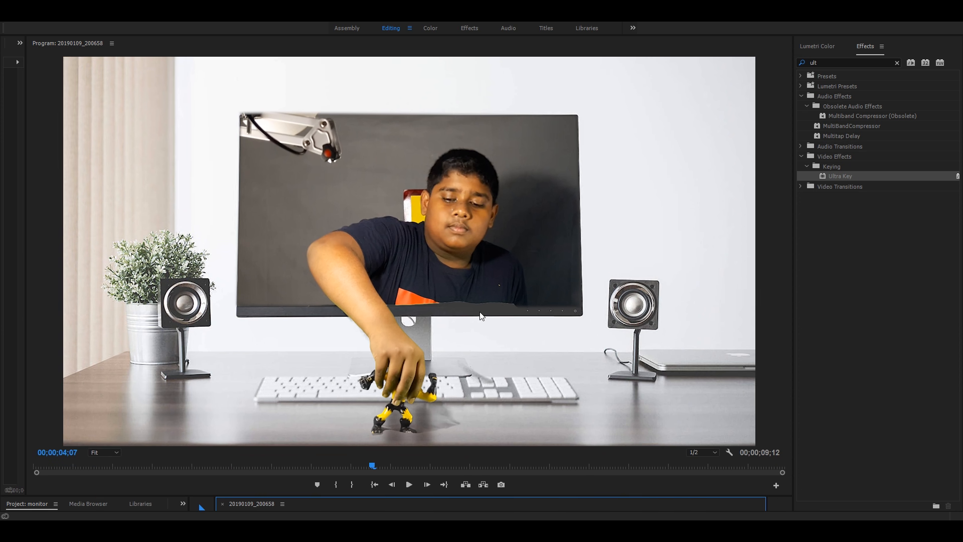
pyautogui.moveTo(375, 316)
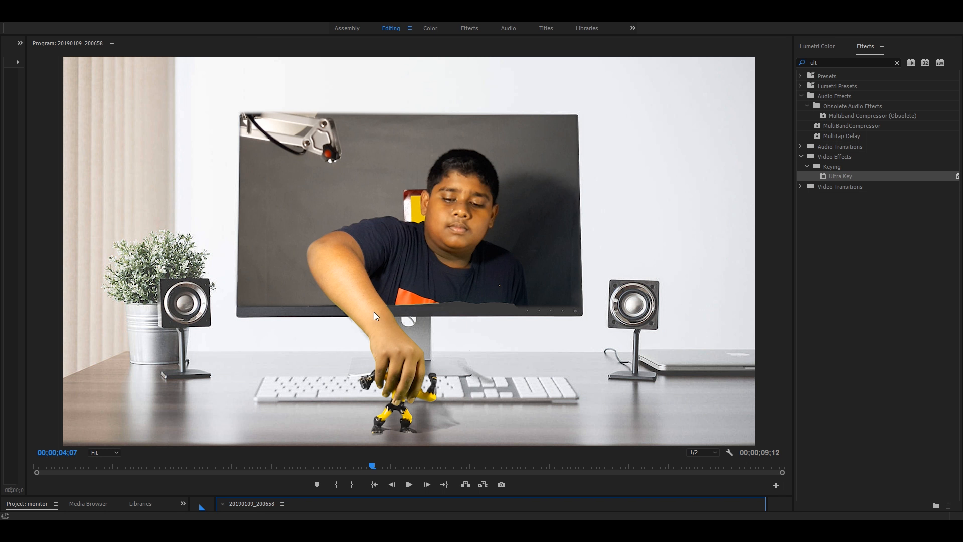
pyautogui.moveTo(438, 326)
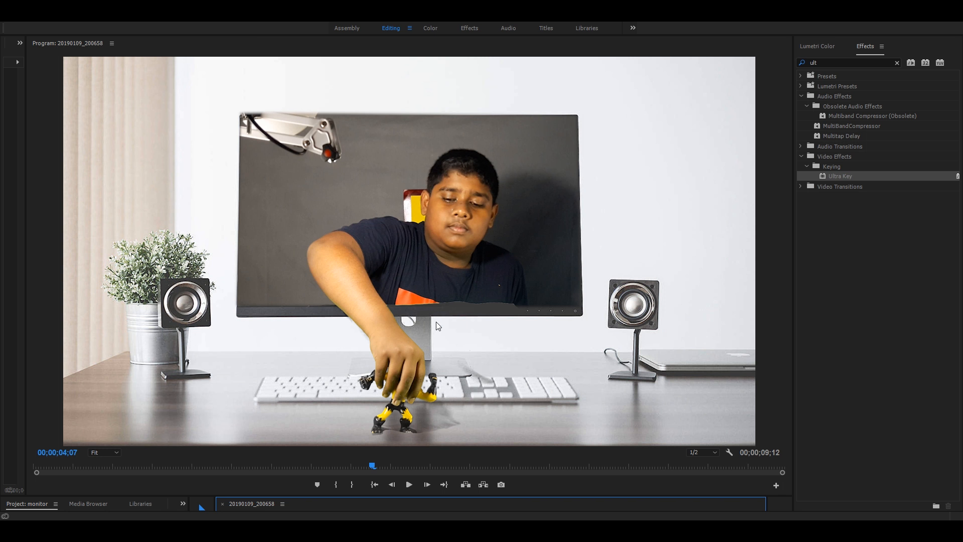